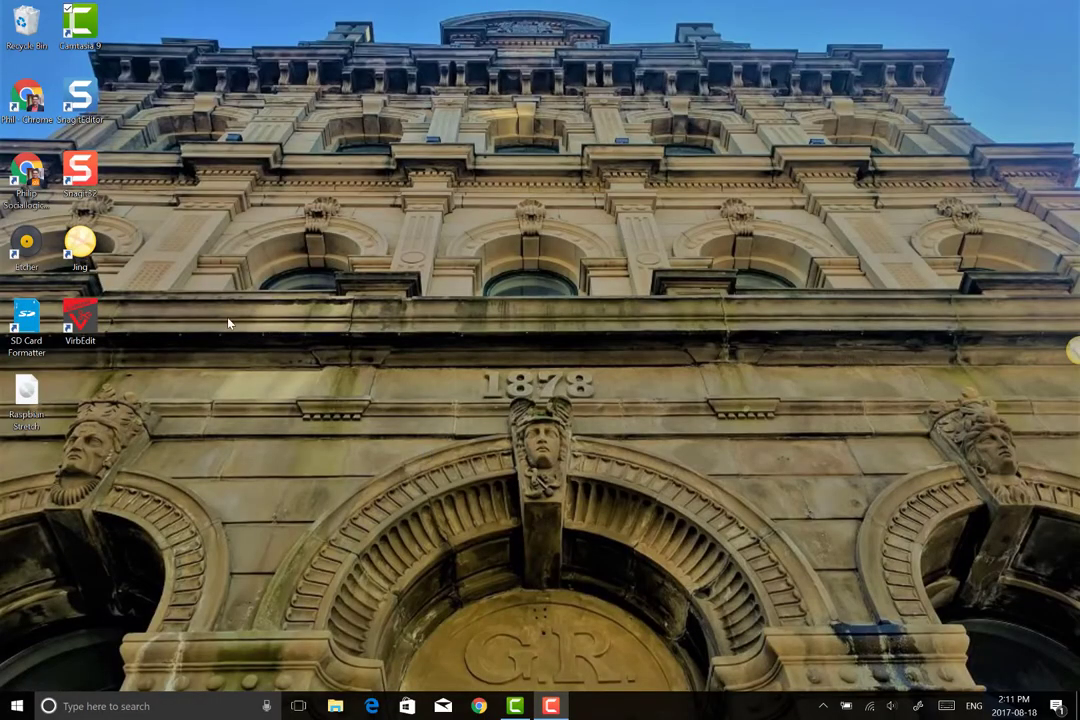
{"action": "mouse_move", "coordinate": [358, 196]}
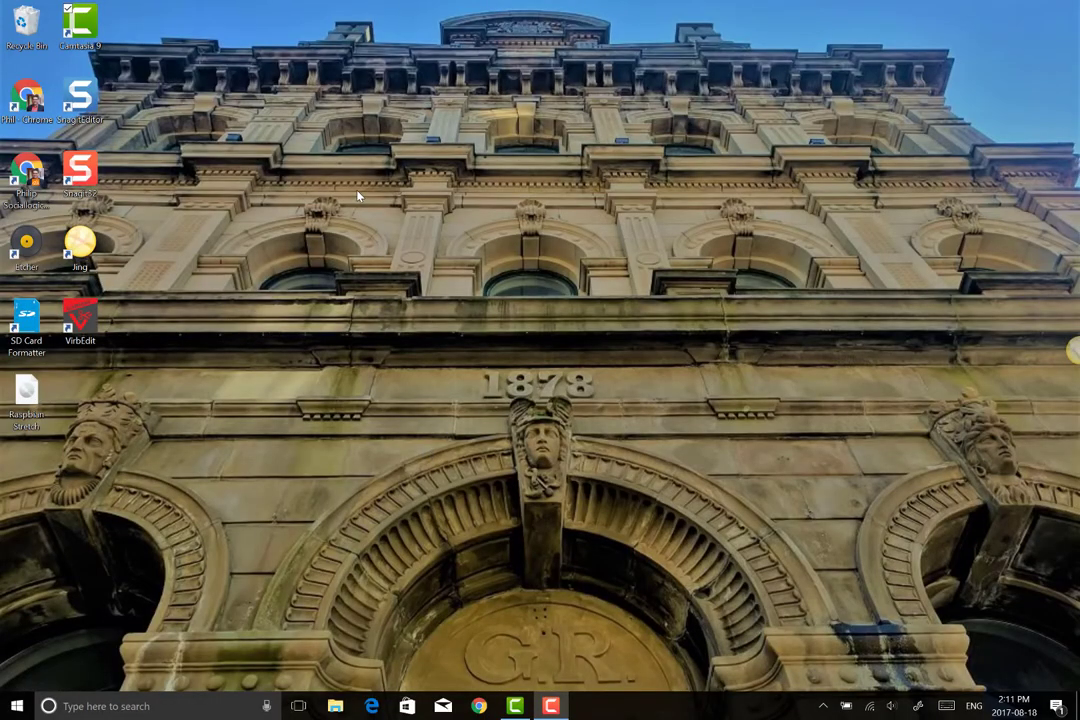
{"action": "mouse_move", "coordinate": [285, 52]}
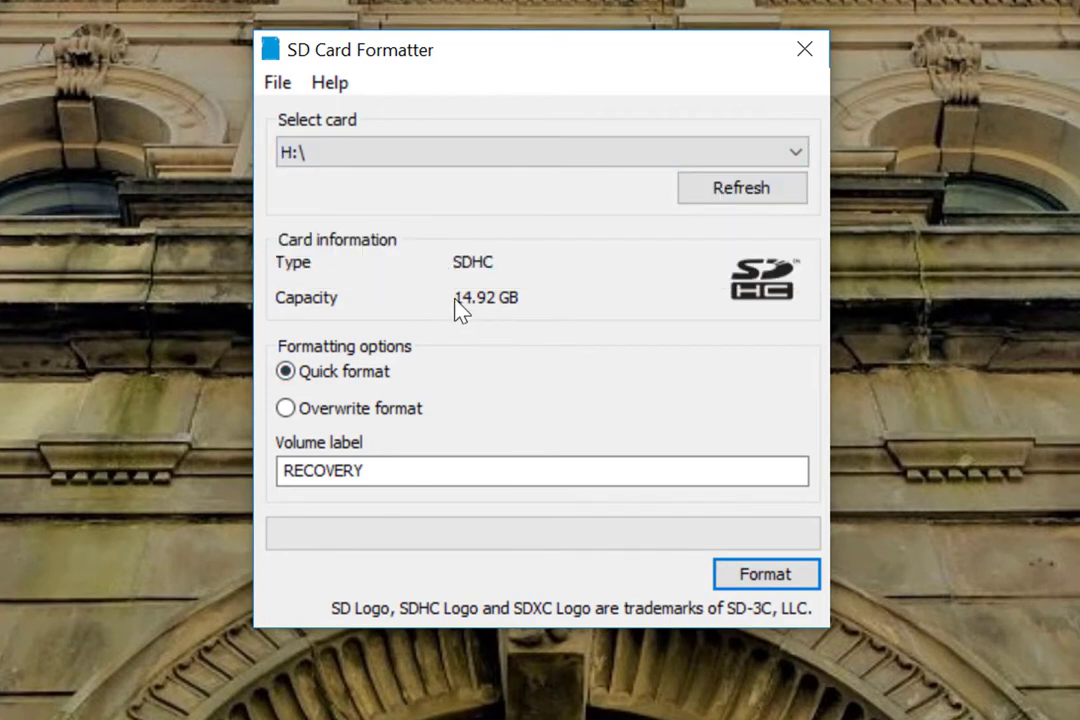
{"action": "mouse_move", "coordinate": [540, 335]}
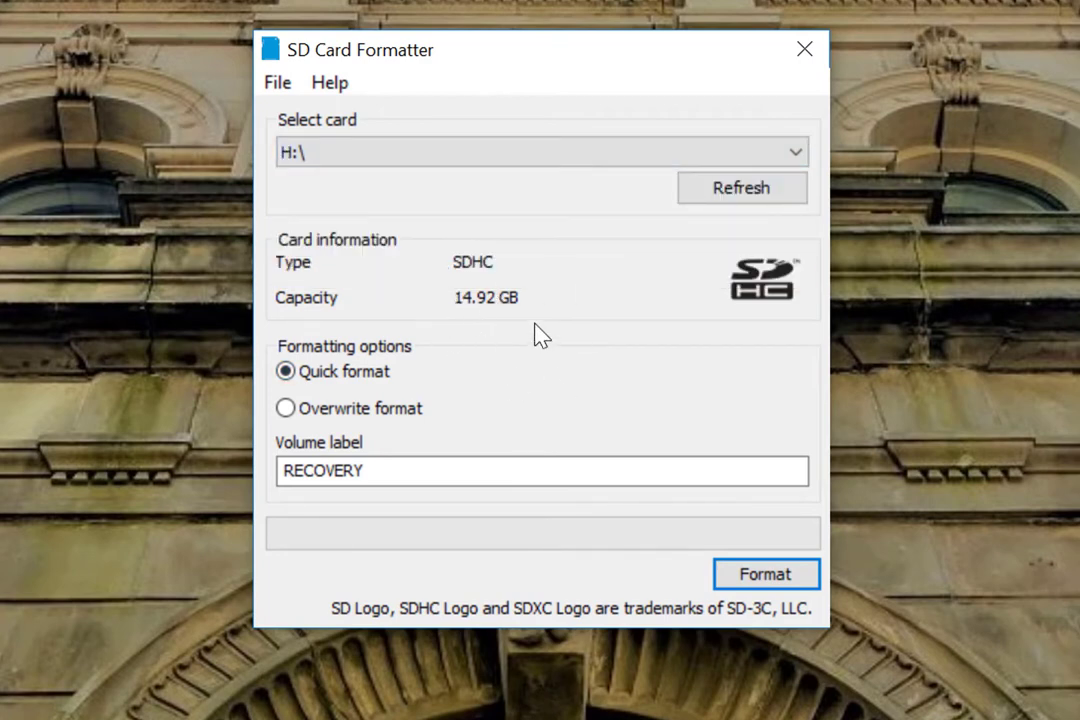
Quick-format the 14.92 GB 'boot' card with volume label STRETCH and confirm the erase
{"action": "left_click", "coordinate": [541, 151]}
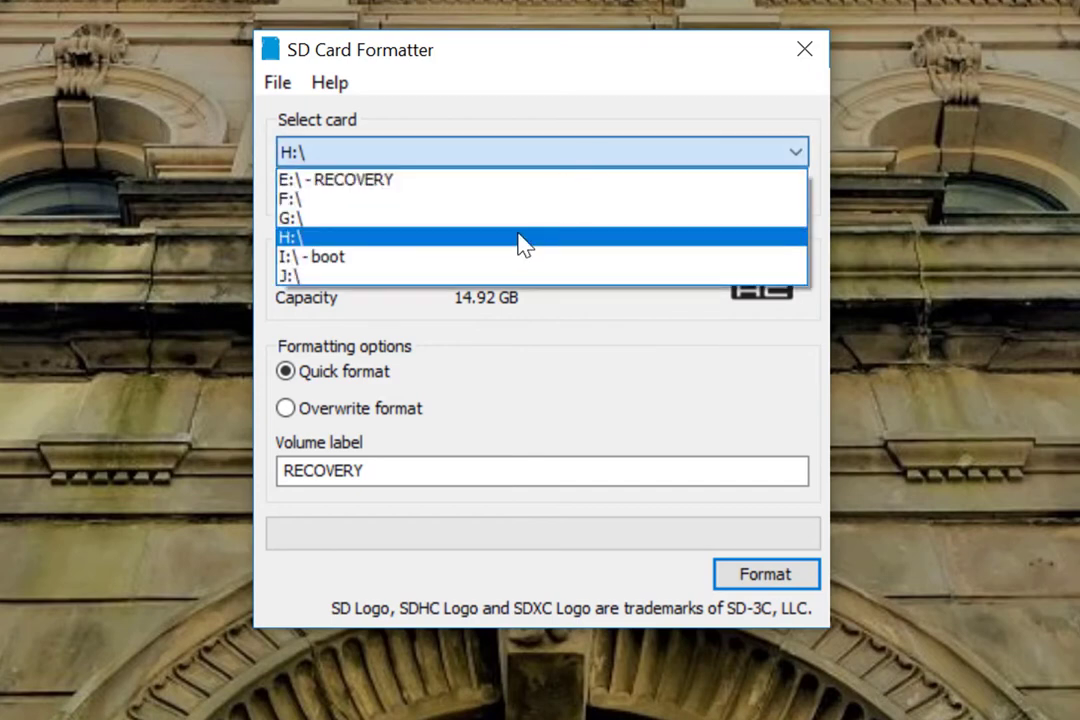
{"action": "left_click", "coordinate": [313, 256]}
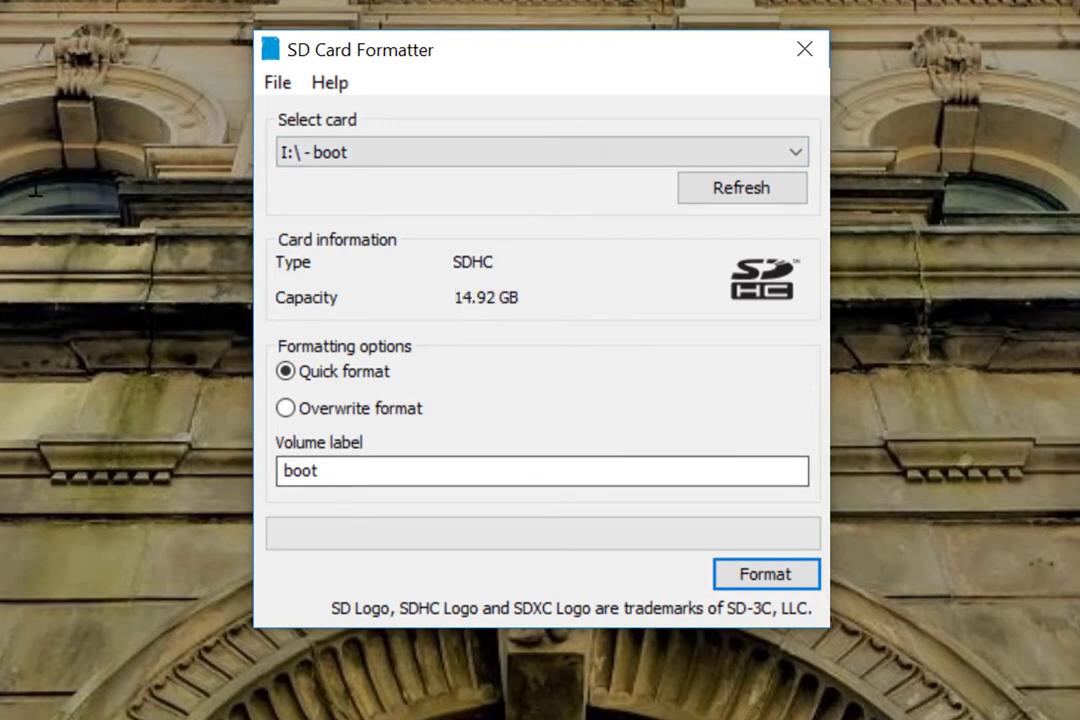
{"action": "type", "text": "Stretch"}
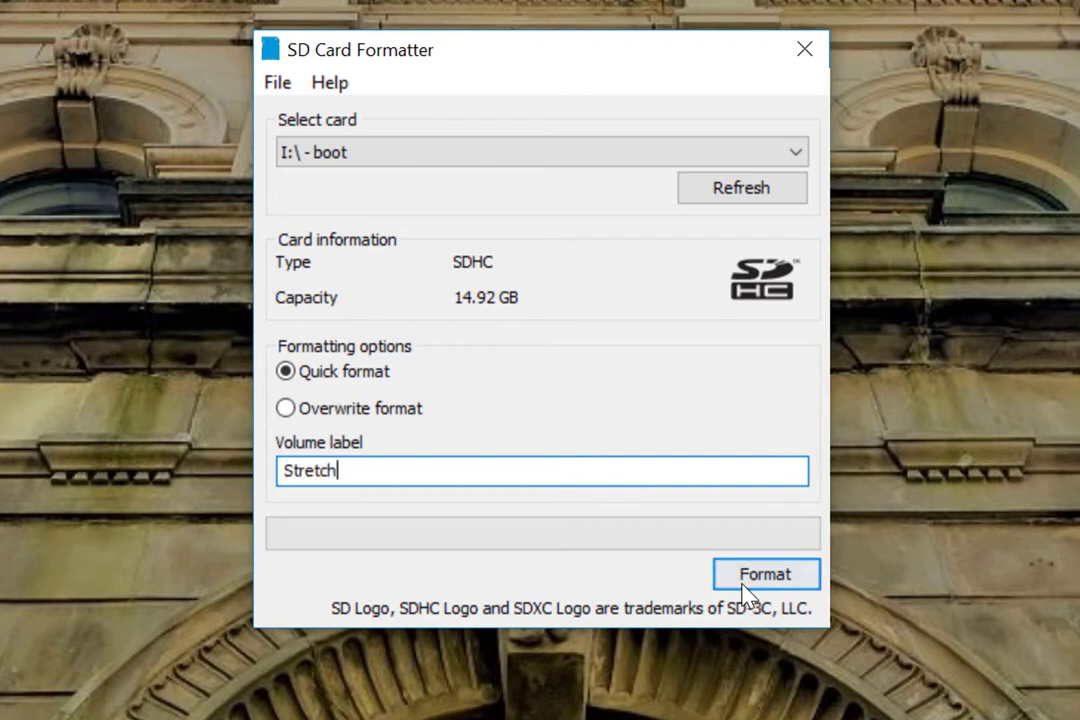
{"action": "left_click", "coordinate": [766, 574]}
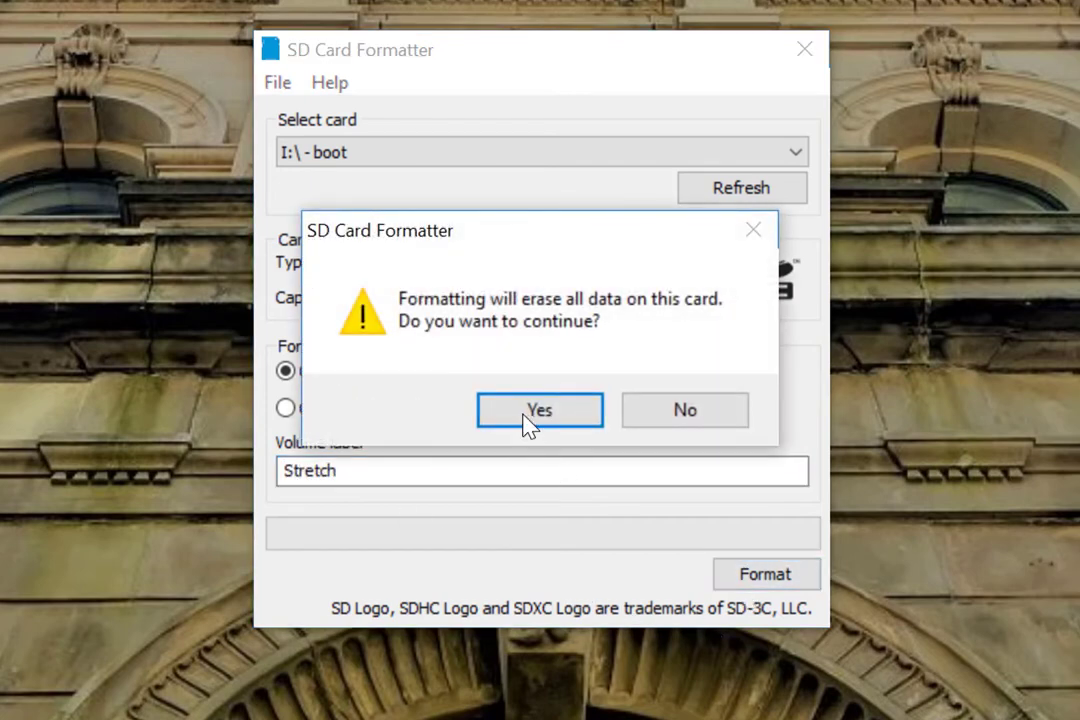
{"action": "left_click", "coordinate": [539, 410]}
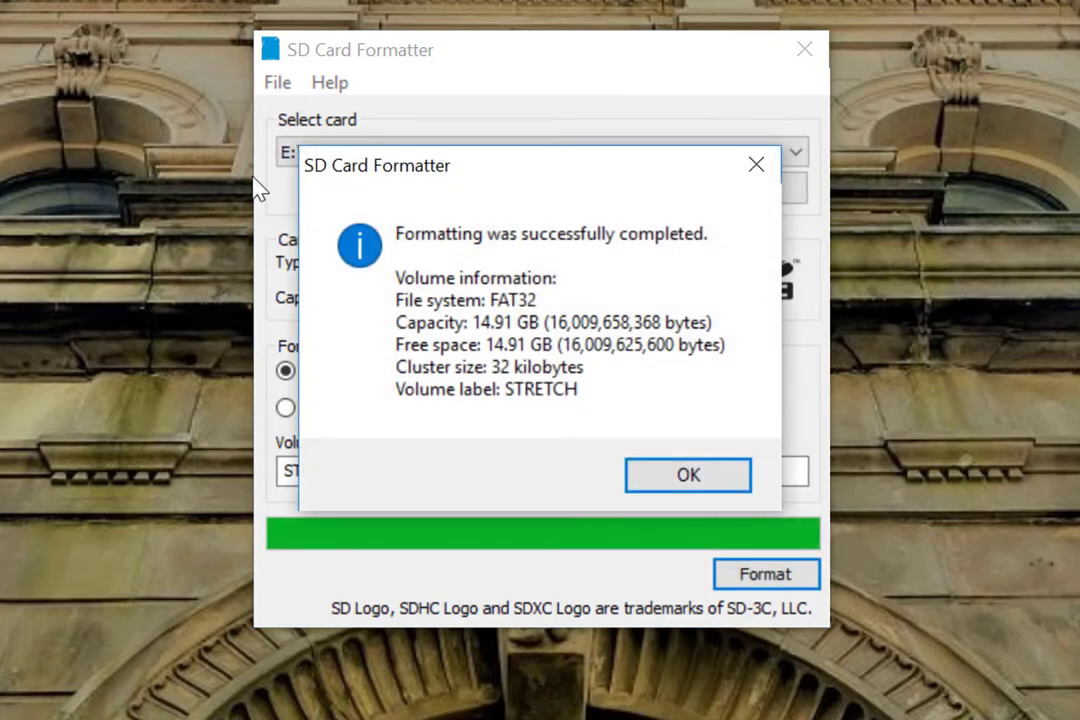
{"action": "left_click", "coordinate": [688, 475]}
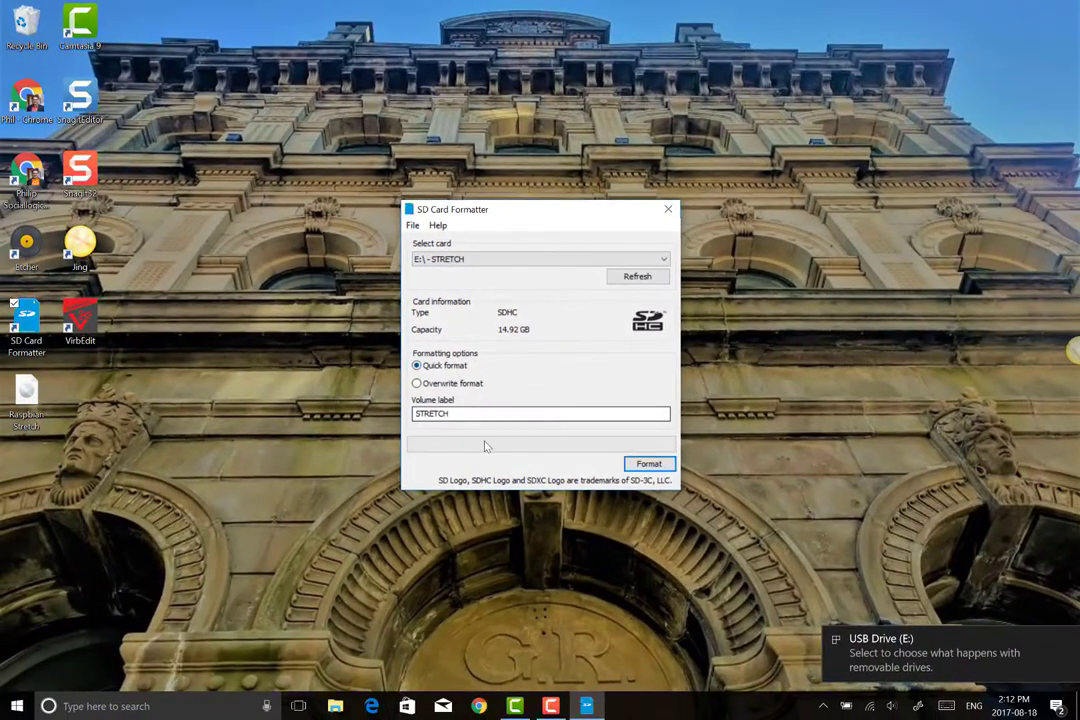
Load Raspbian Stretch.img in Etcher and target the 16.02 GB Generic USB drive
{"action": "left_click", "coordinate": [668, 209]}
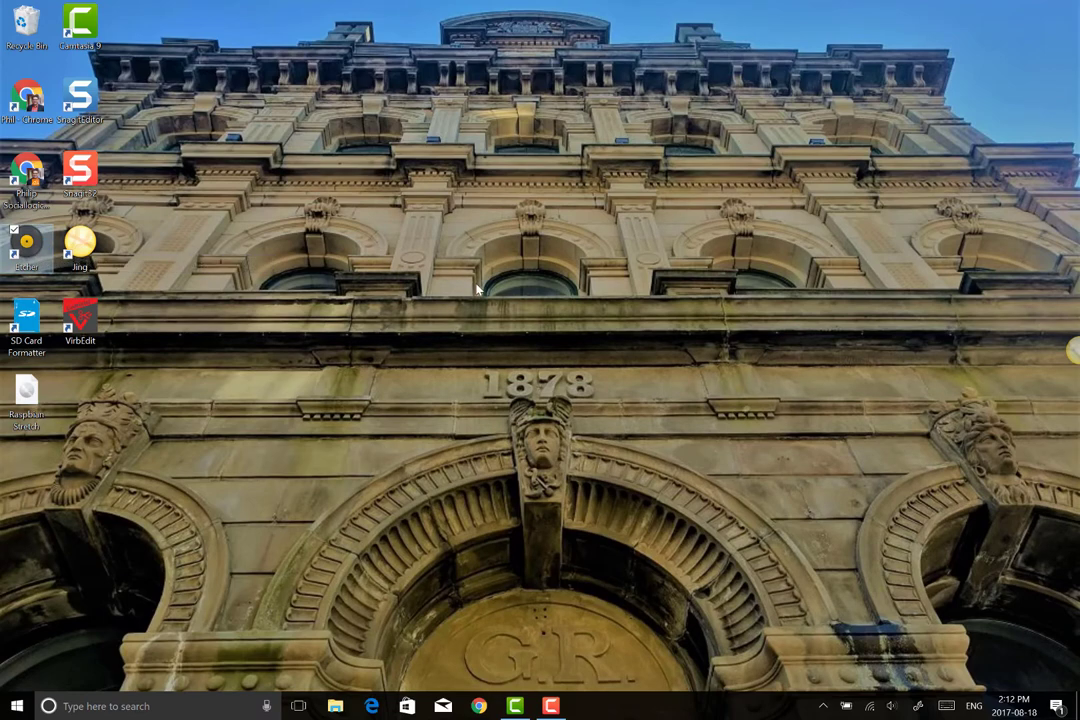
{"action": "double_click", "coordinate": [26, 245]}
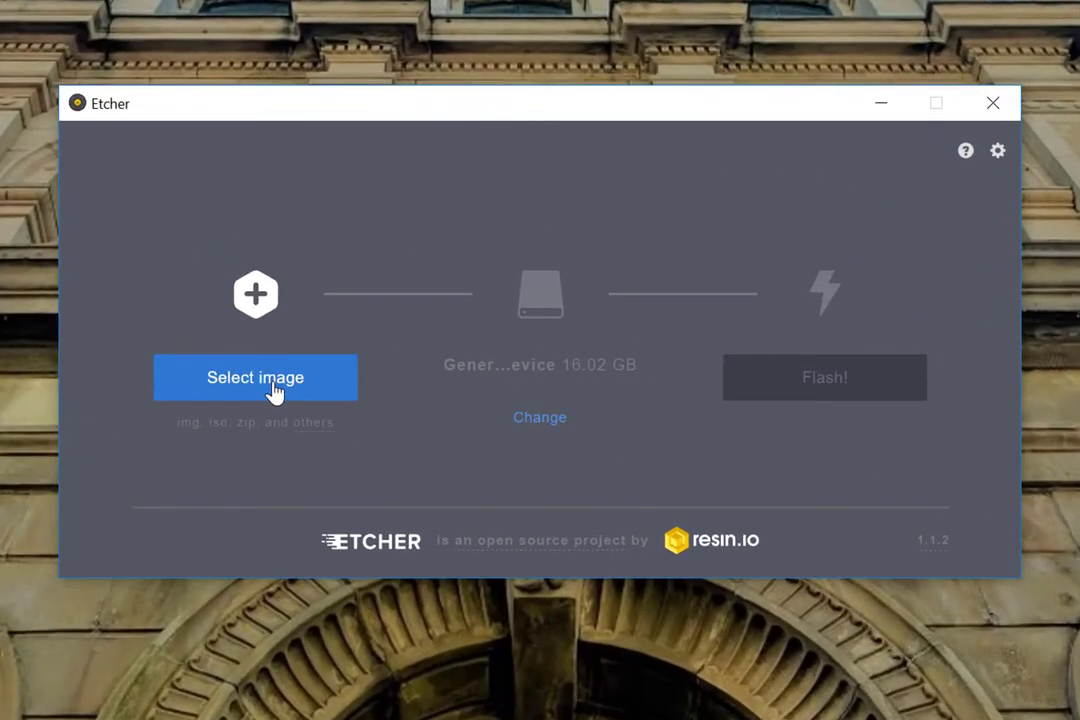
{"action": "left_click", "coordinate": [255, 377]}
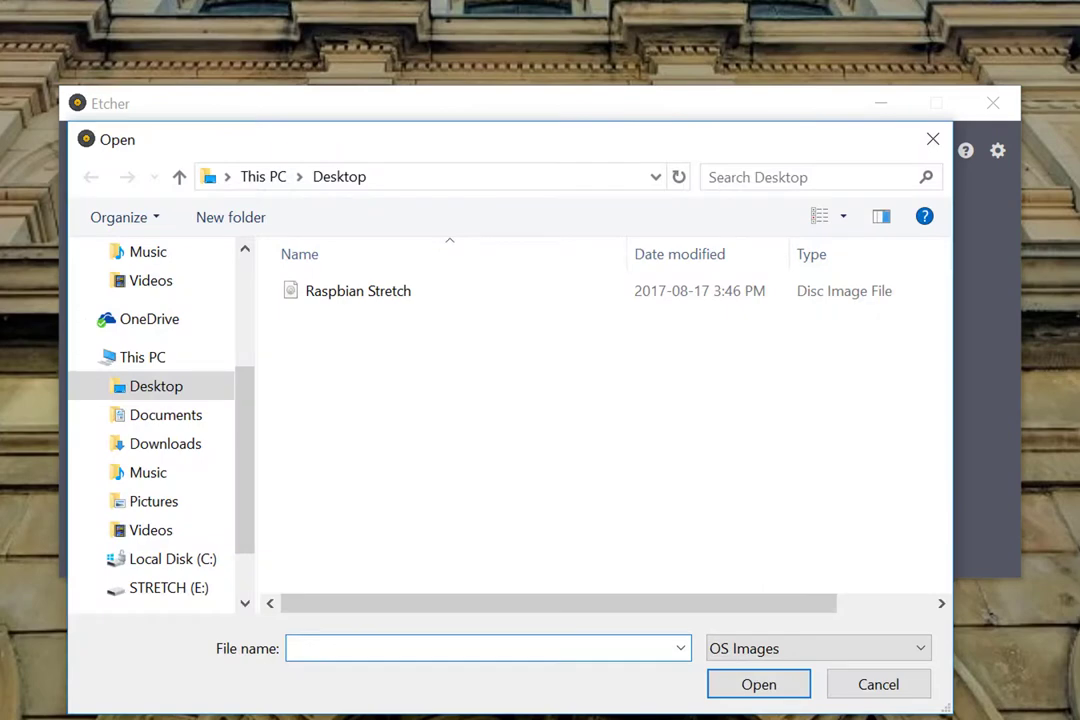
{"action": "left_click", "coordinate": [358, 290]}
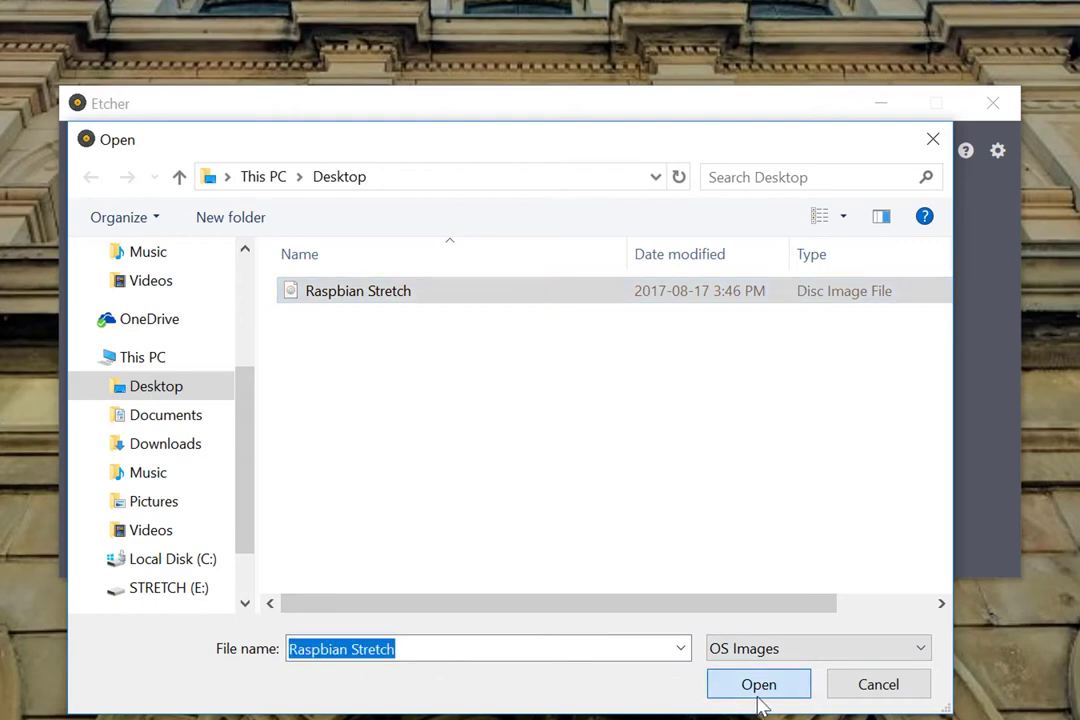
{"action": "left_click", "coordinate": [758, 684]}
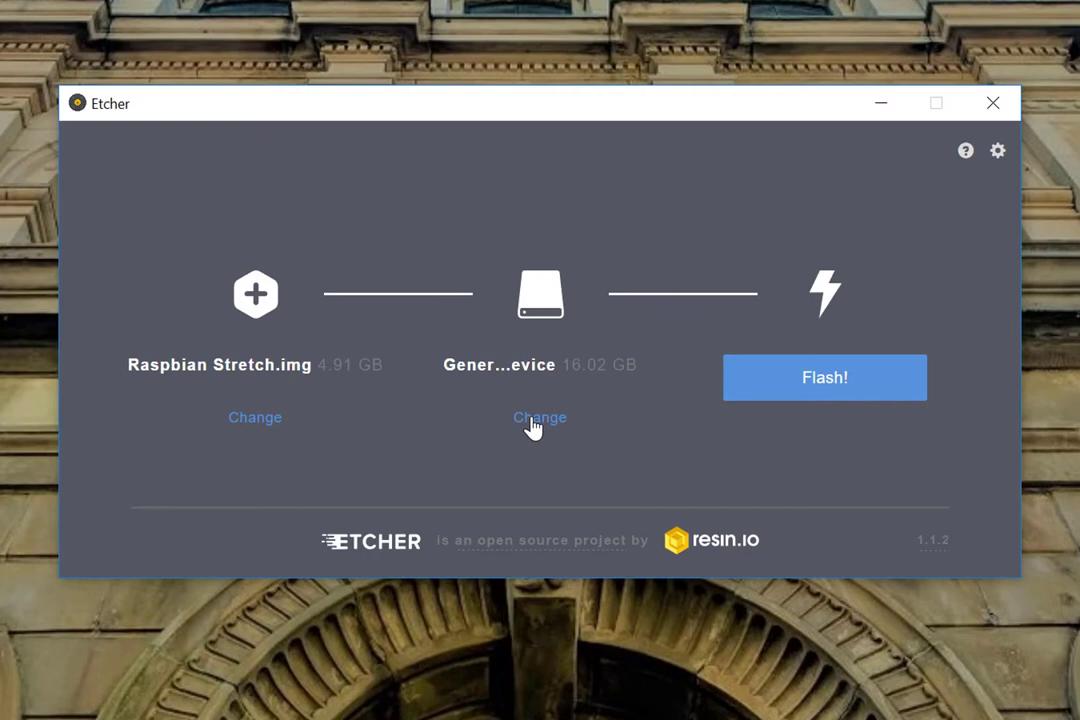
{"action": "left_click", "coordinate": [539, 417]}
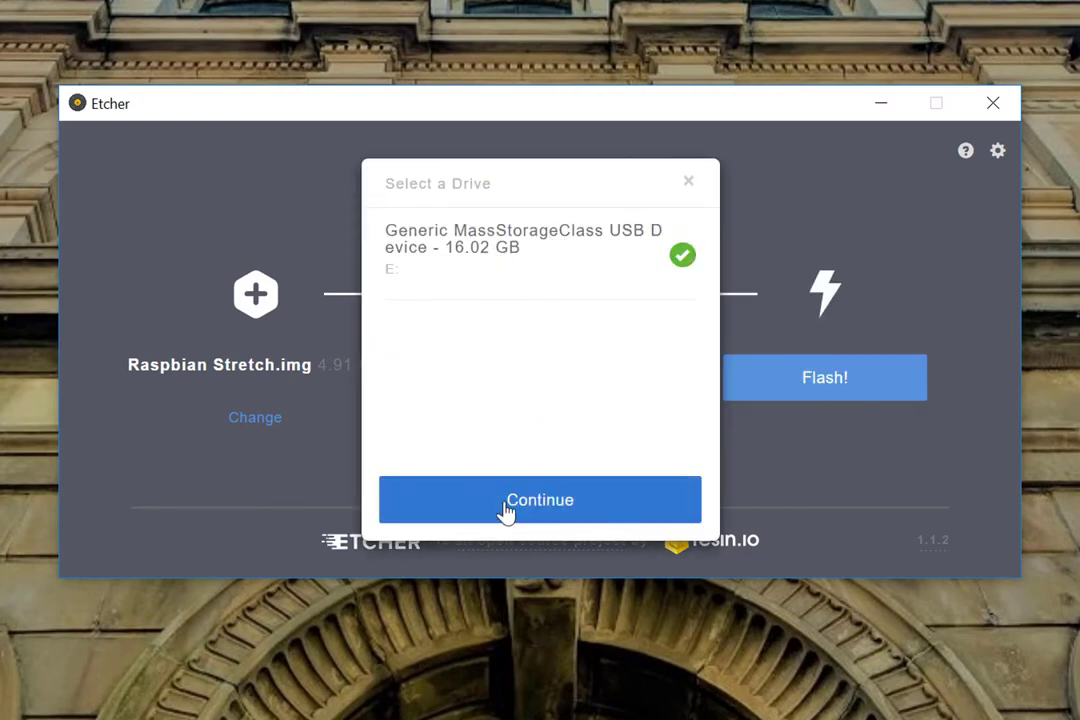
{"action": "left_click", "coordinate": [540, 500]}
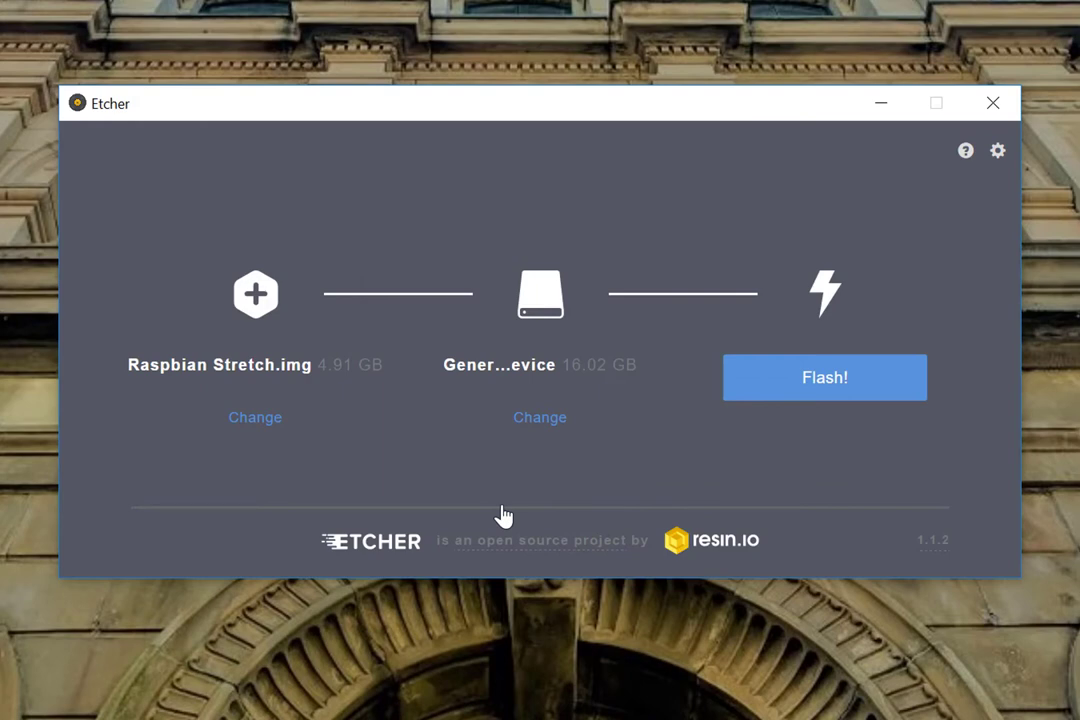
Flash and validate the Raspbian Stretch image, declining Windows' format prompt, then reset Etcher
{"action": "left_click", "coordinate": [824, 377]}
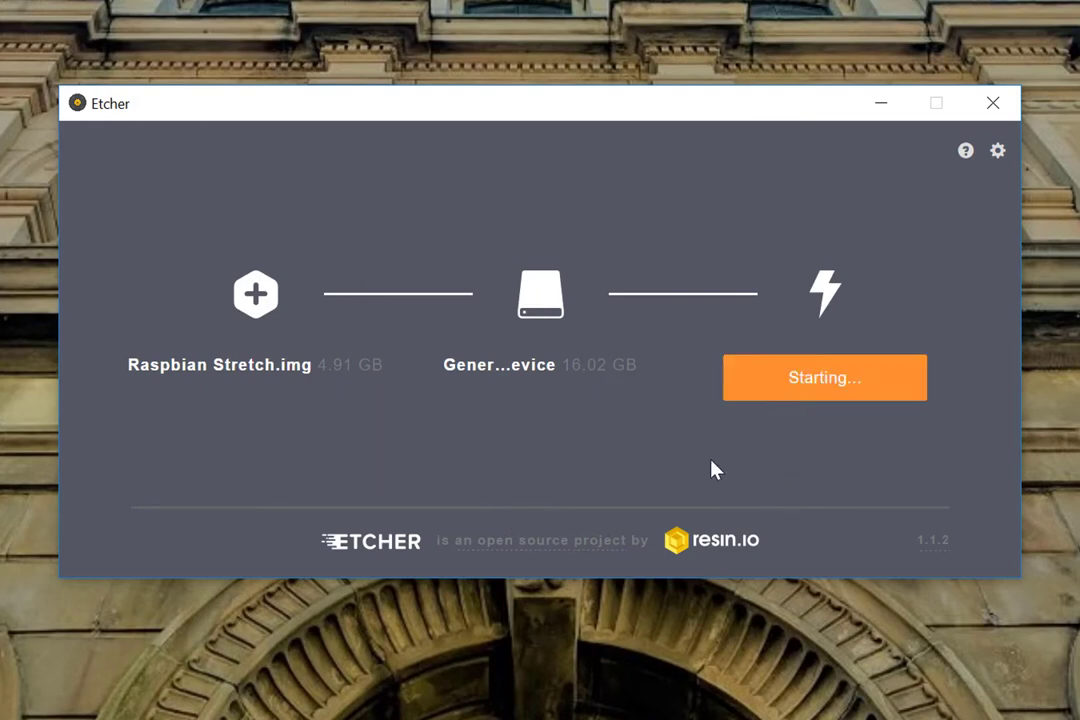
{"action": "mouse_move", "coordinate": [815, 215]}
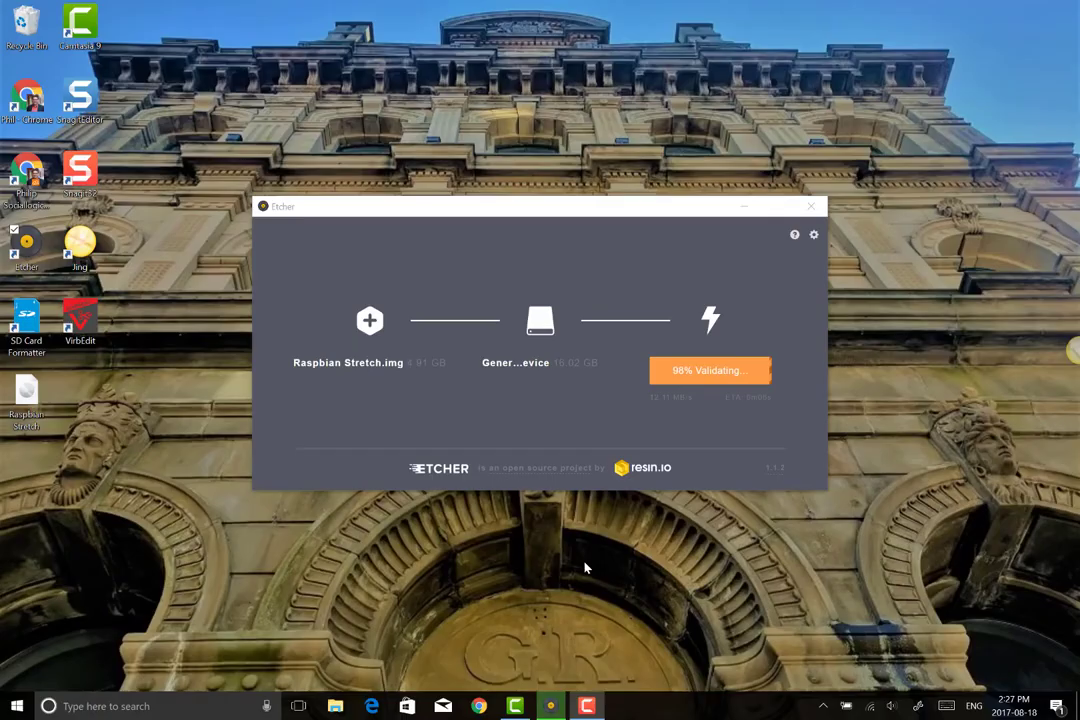
{"action": "mouse_move", "coordinate": [600, 508]}
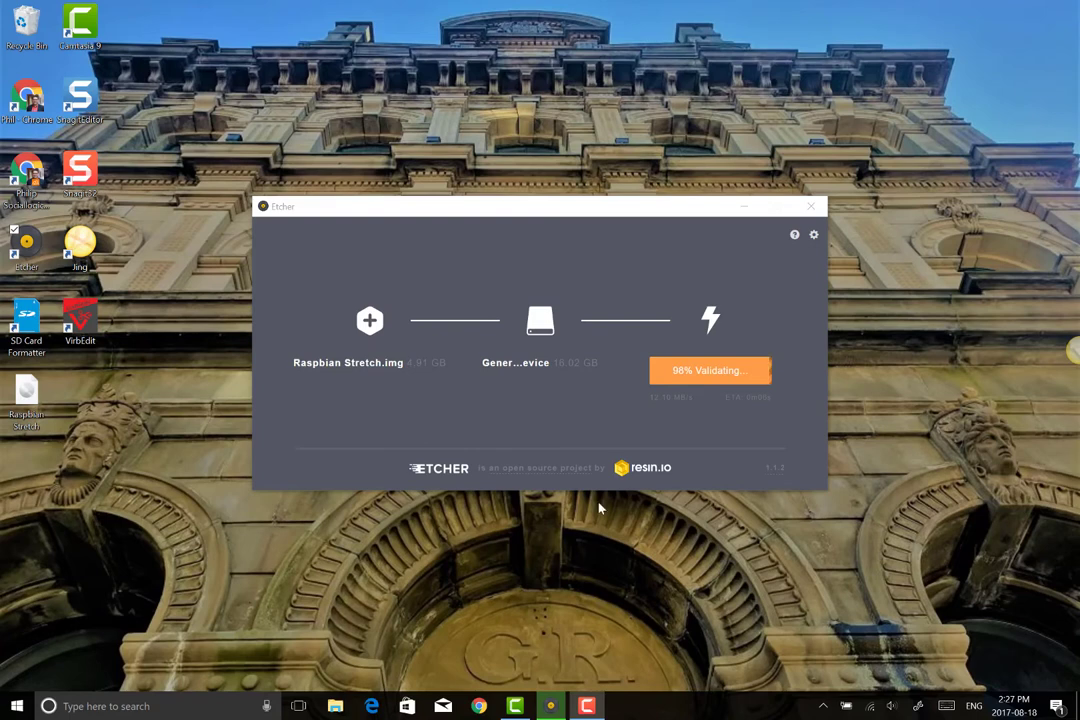
{"action": "mouse_move", "coordinate": [701, 463]}
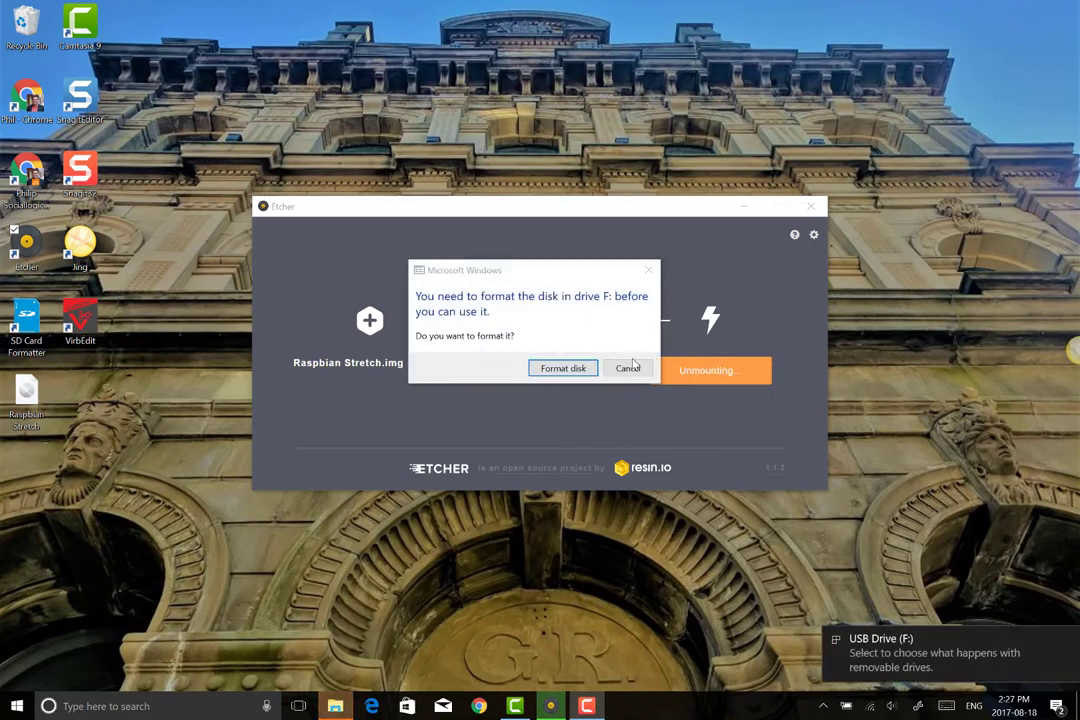
{"action": "left_click", "coordinate": [627, 368]}
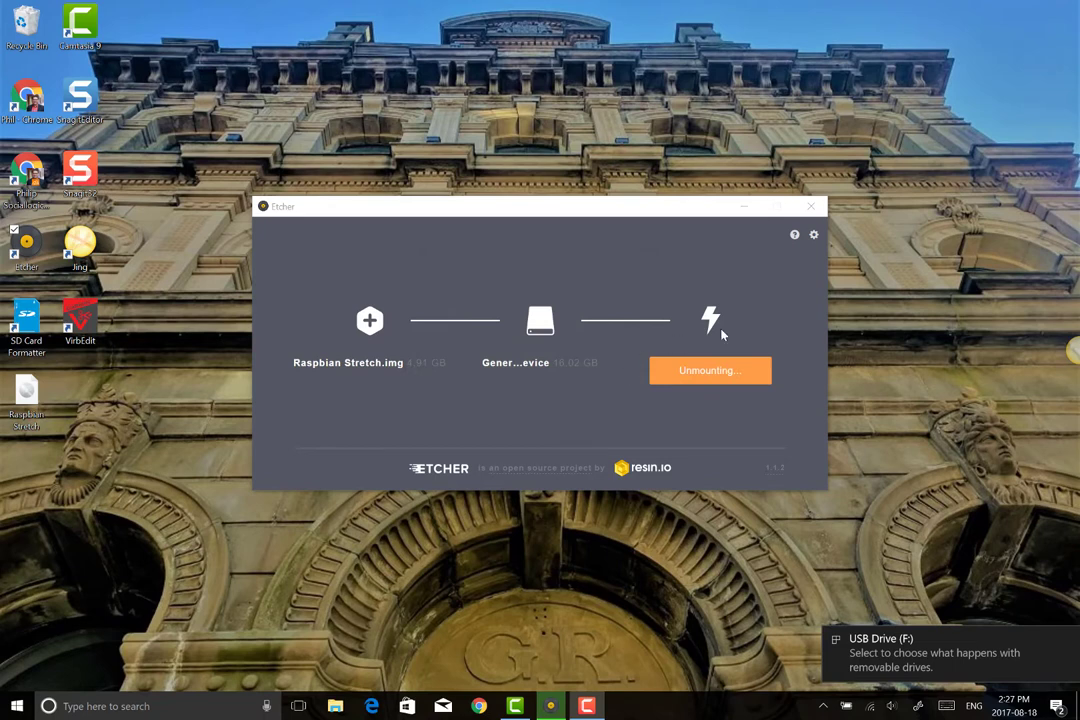
{"action": "mouse_move", "coordinate": [803, 680]}
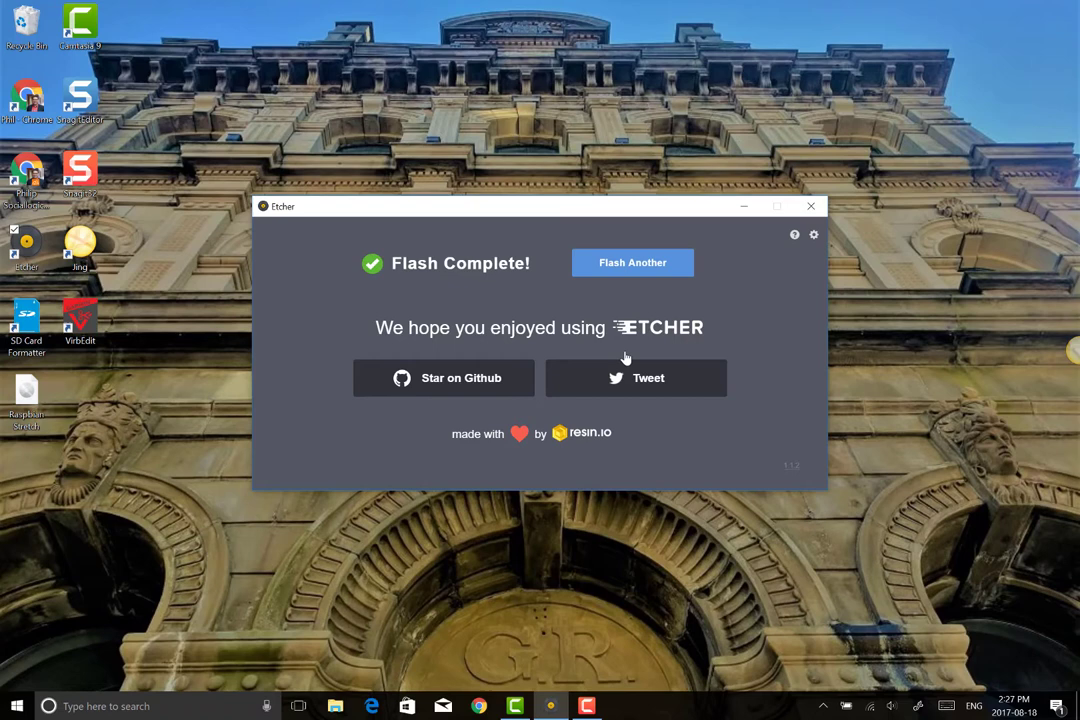
{"action": "mouse_move", "coordinate": [615, 278]}
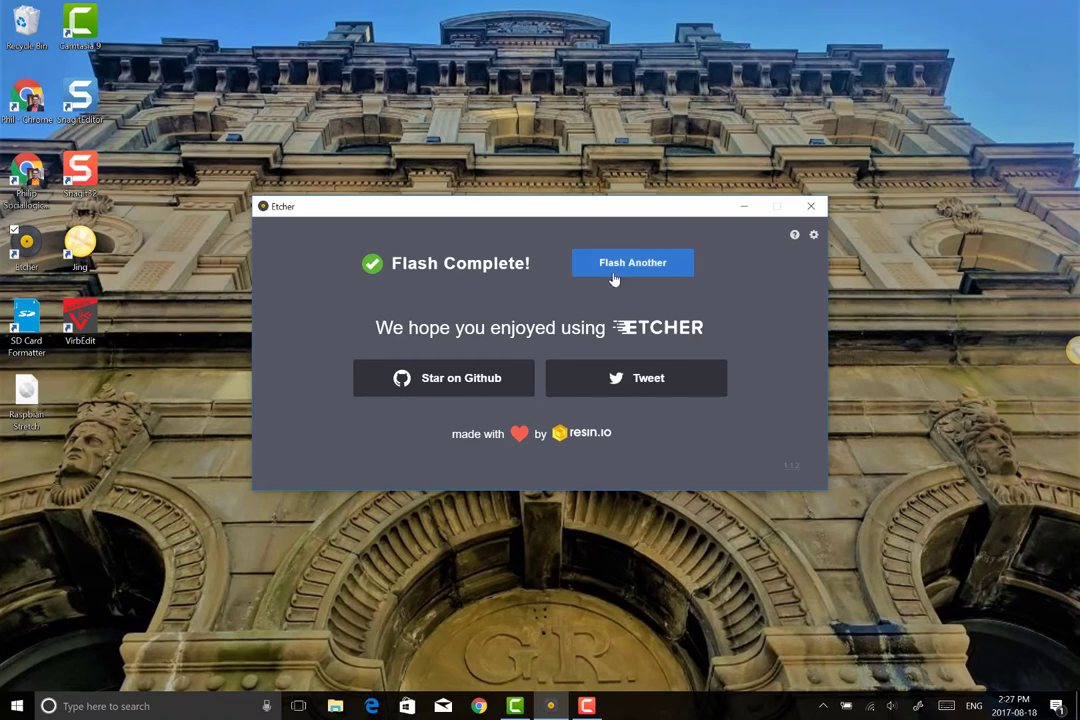
{"action": "left_click", "coordinate": [632, 262]}
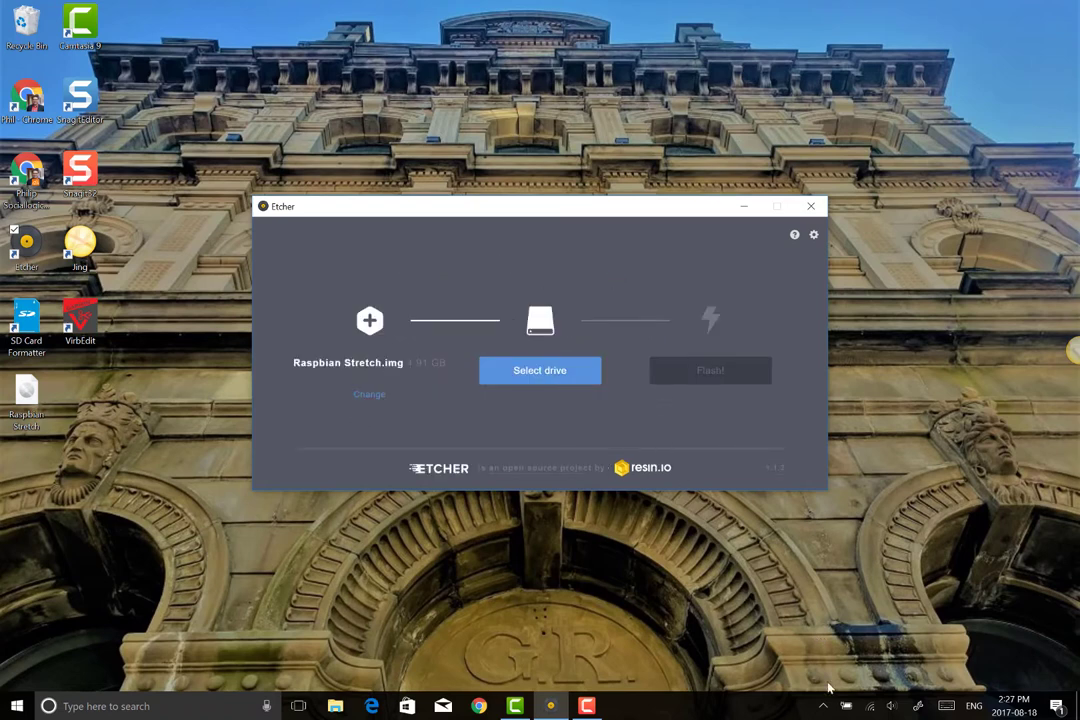
{"action": "left_click", "coordinate": [822, 705]}
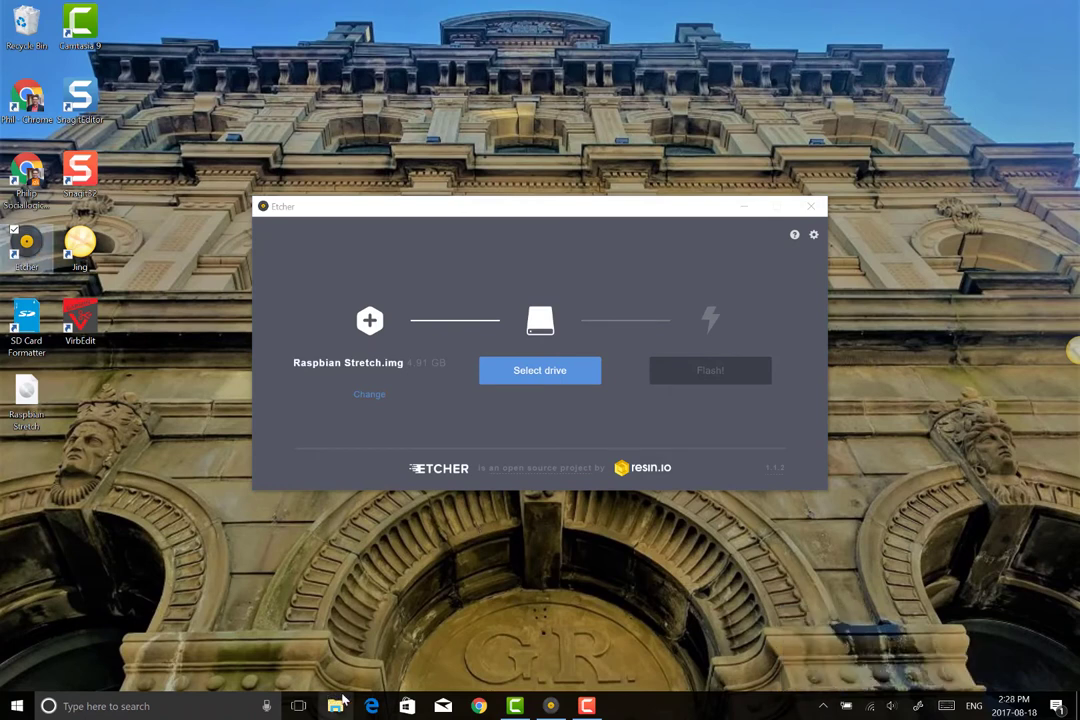
{"action": "mouse_move", "coordinate": [342, 692]}
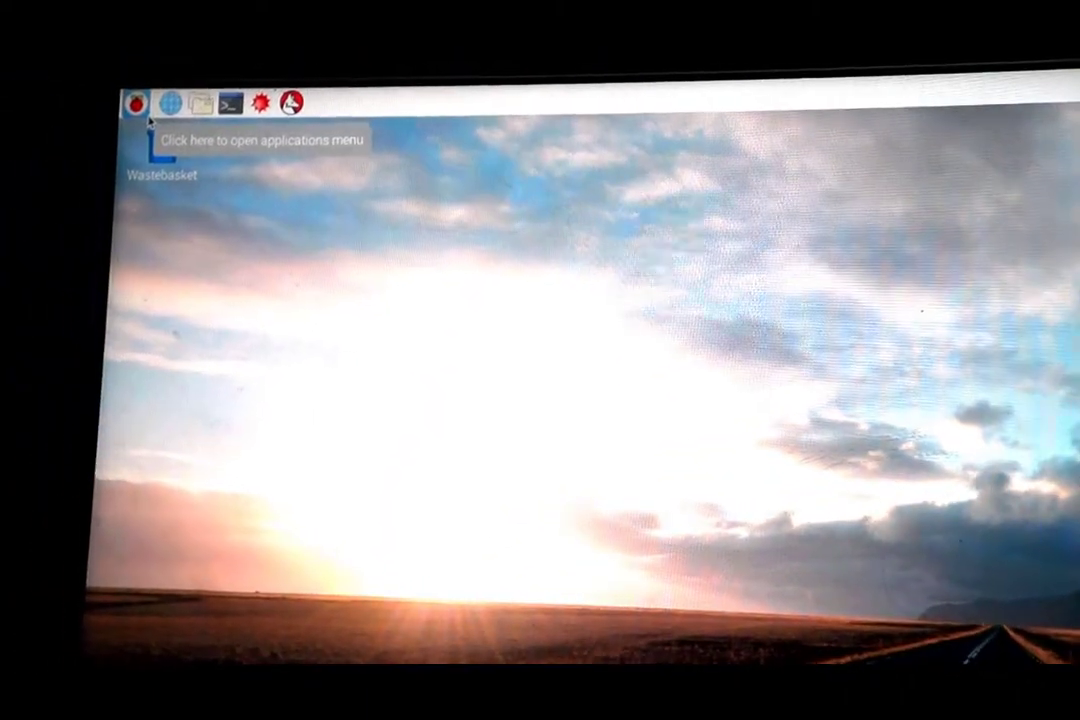
Open the Raspberry menu's Help submenu listing Debian Reference and Raspberry Pi Help
{"action": "left_click", "coordinate": [132, 102]}
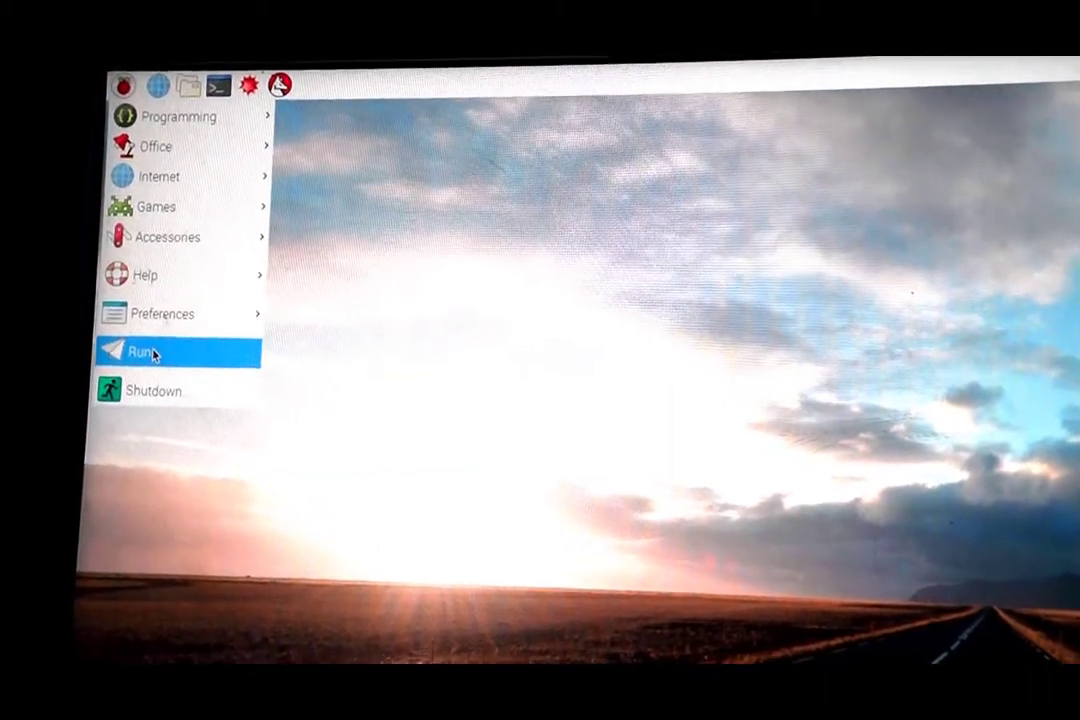
{"action": "mouse_move", "coordinate": [155, 166]}
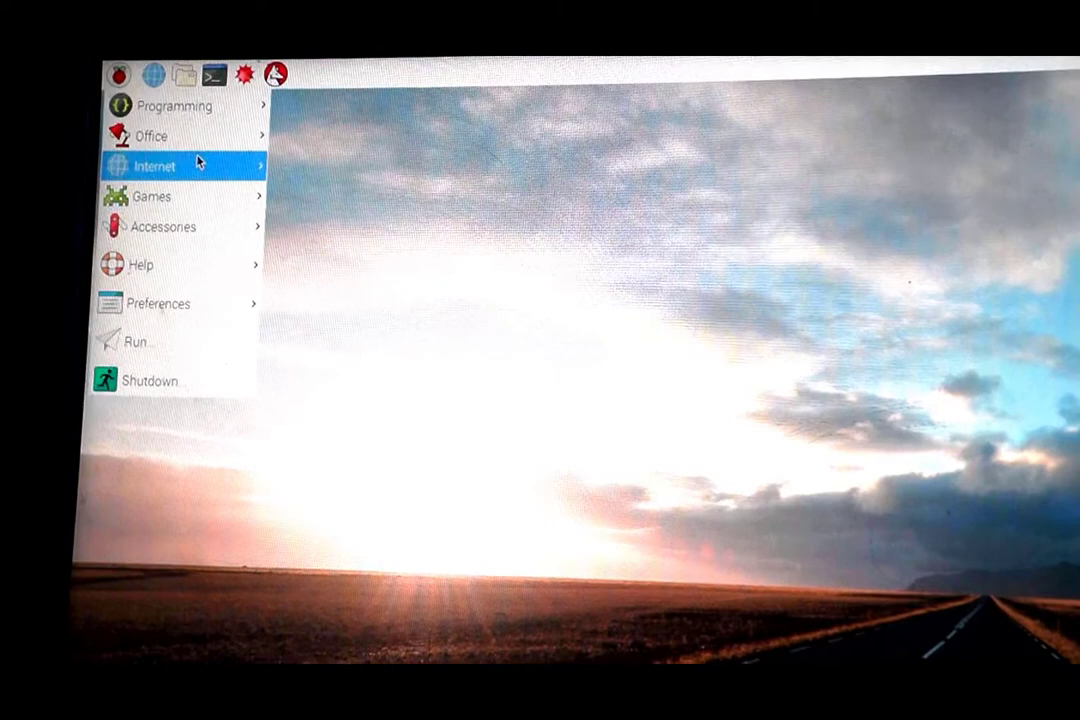
{"action": "mouse_move", "coordinate": [151, 133]}
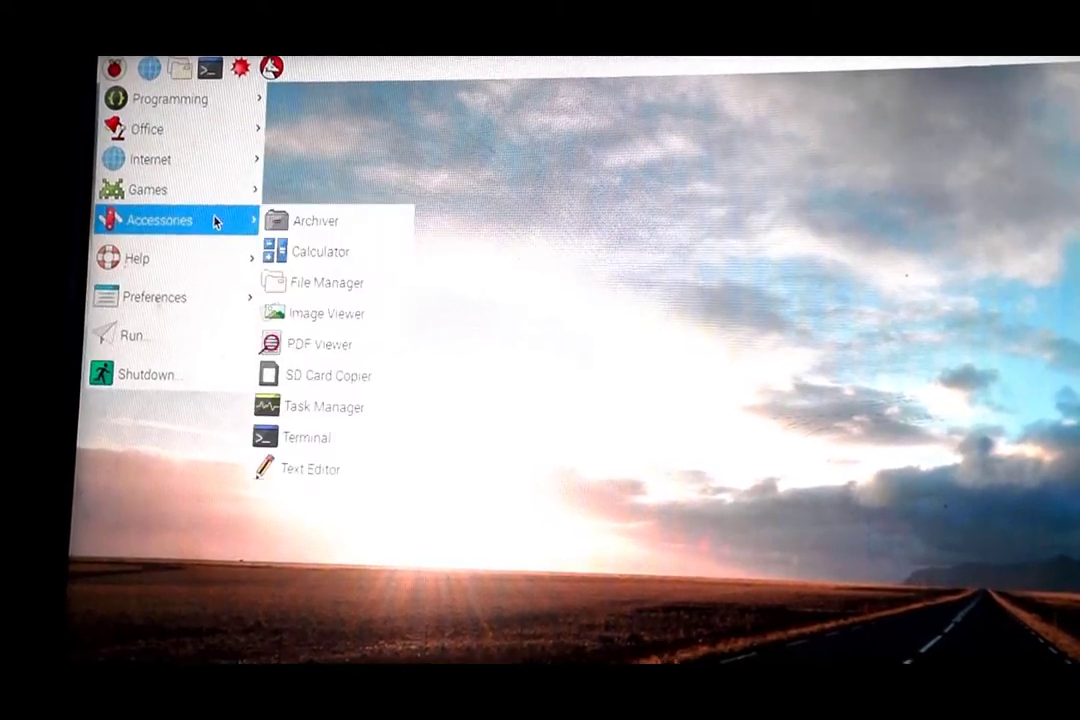
{"action": "mouse_move", "coordinate": [148, 189]}
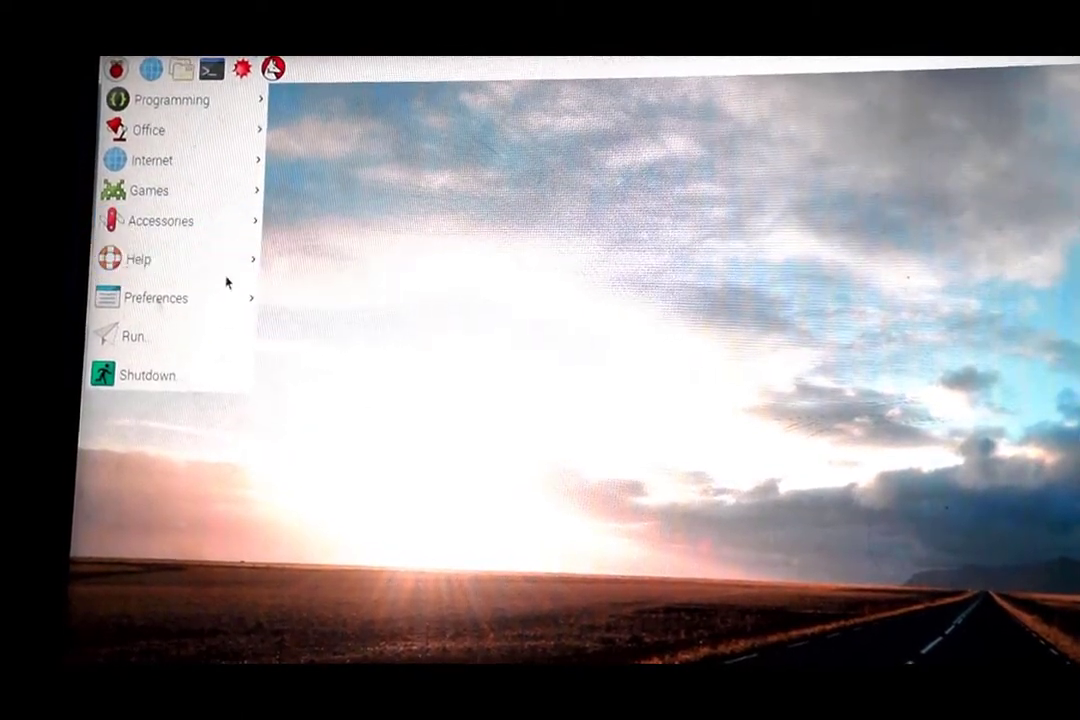
{"action": "left_click", "coordinate": [137, 259]}
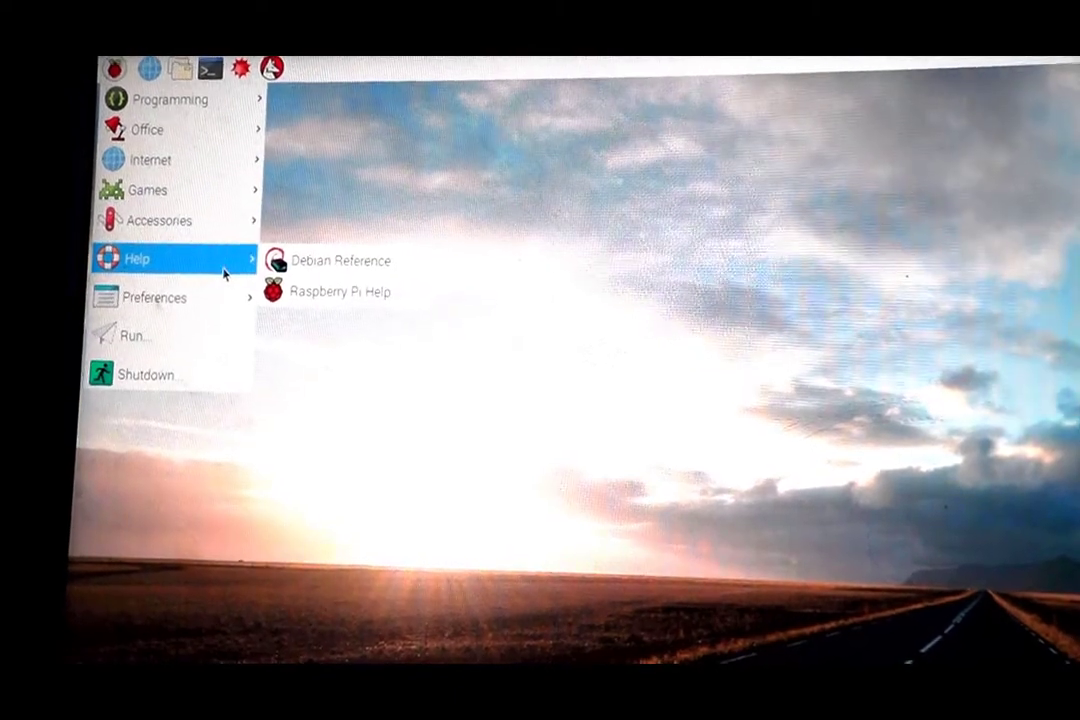
{"action": "mouse_move", "coordinate": [155, 297]}
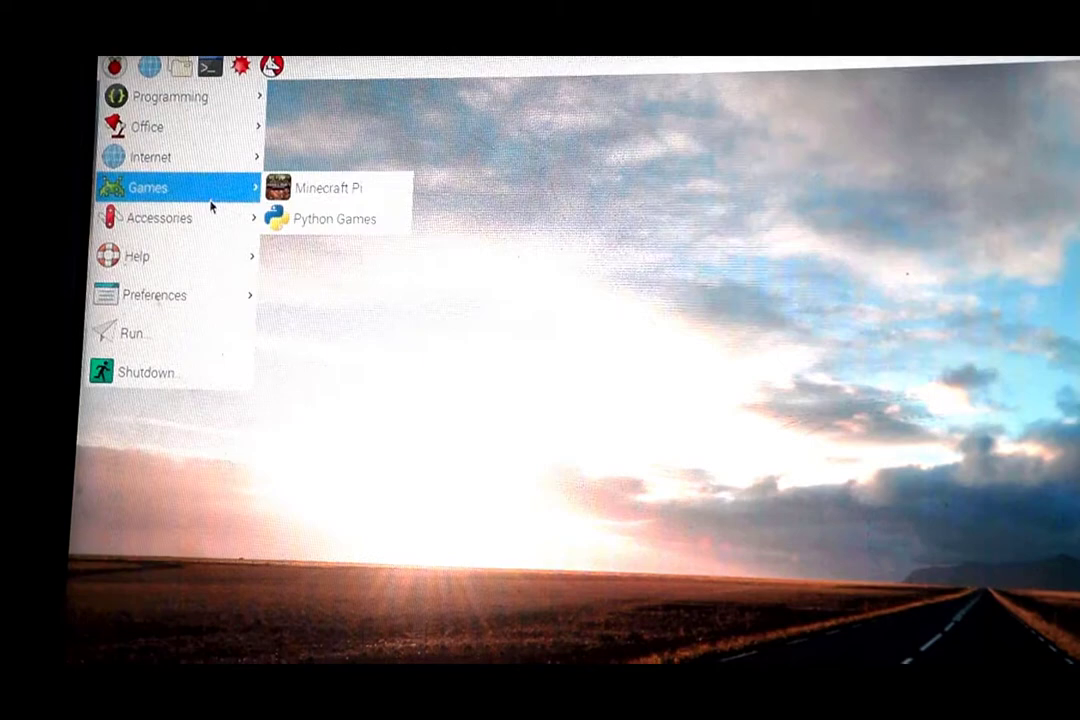
{"action": "mouse_move", "coordinate": [151, 158]}
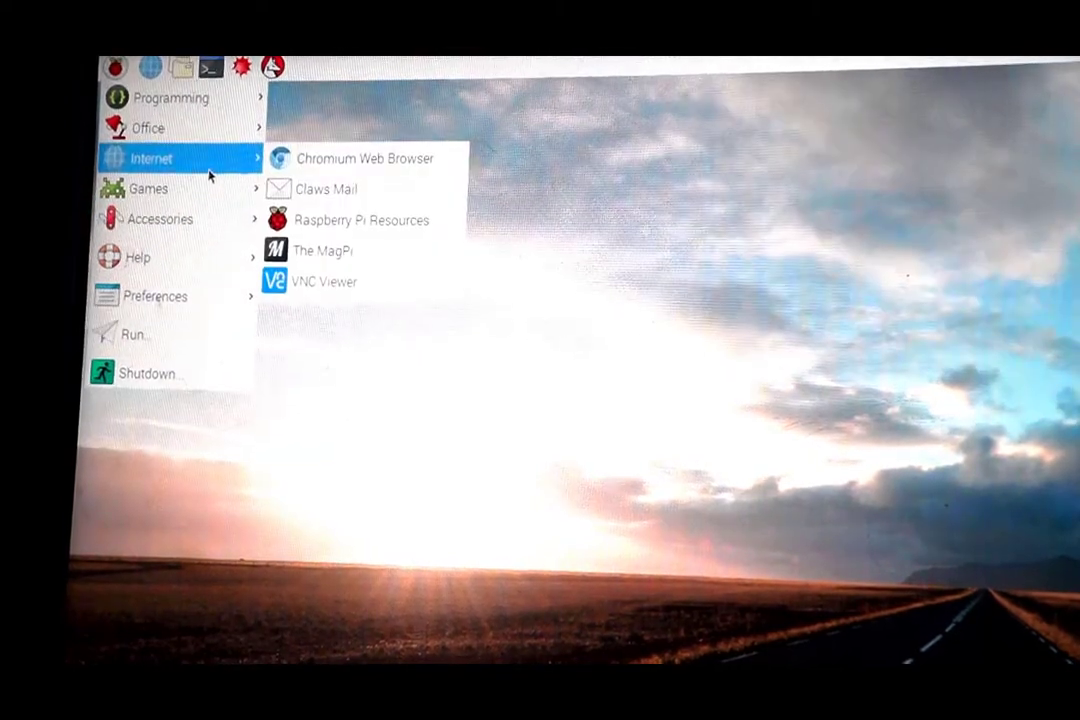
{"action": "mouse_move", "coordinate": [322, 250]}
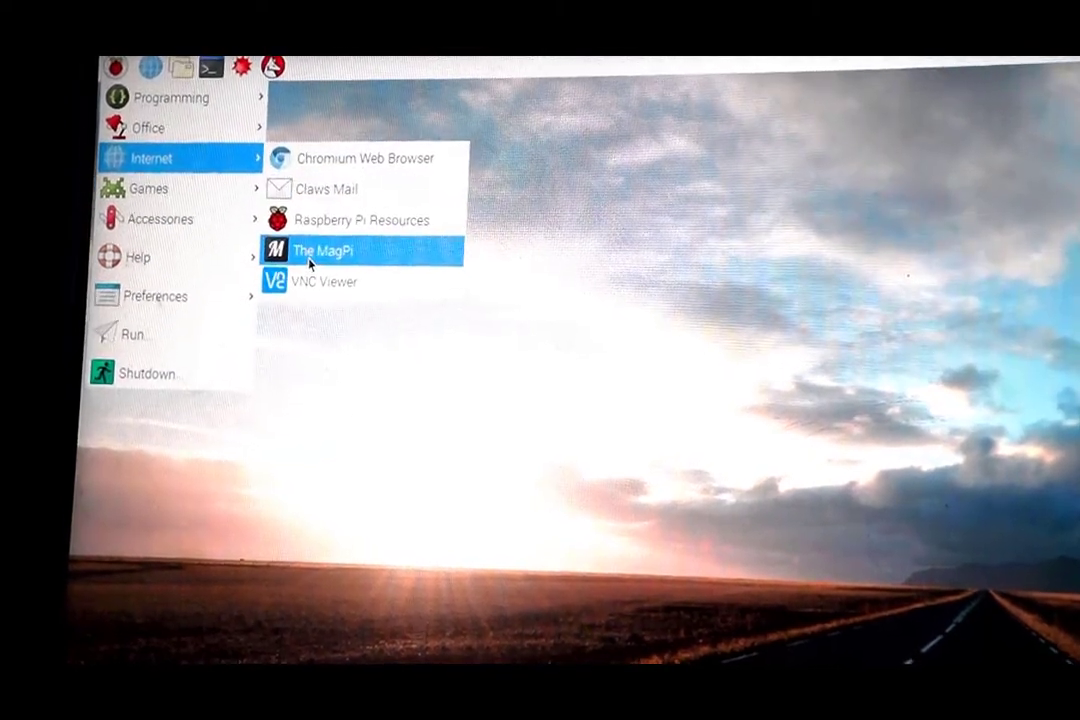
{"action": "mouse_move", "coordinate": [320, 251]}
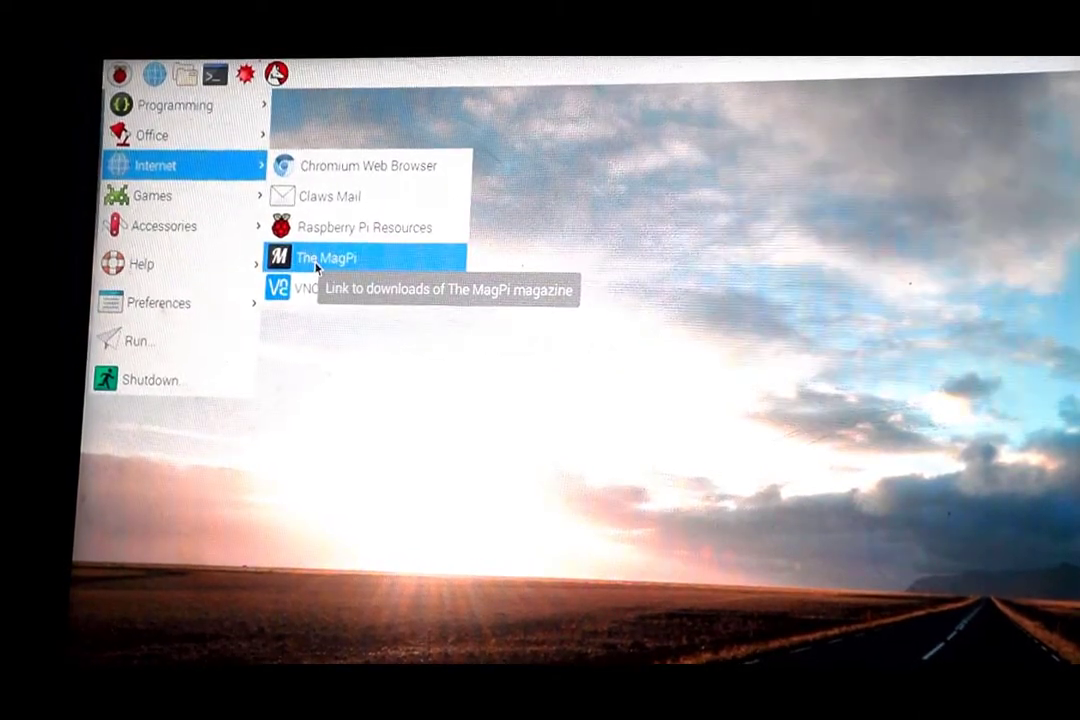
{"action": "mouse_move", "coordinate": [365, 227]}
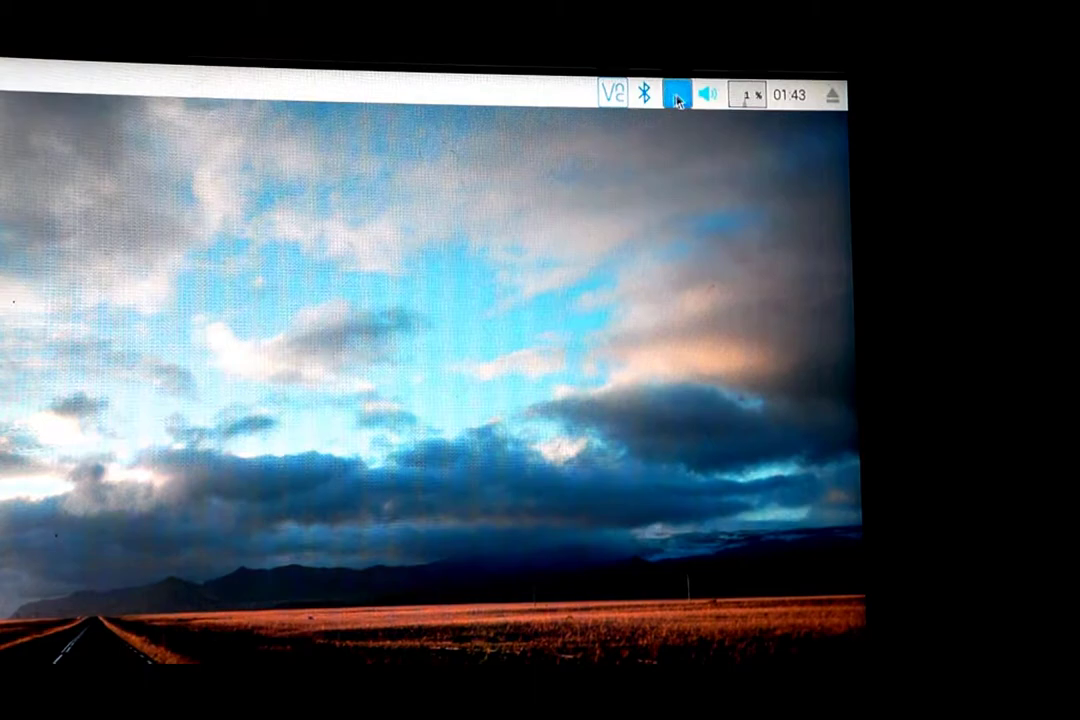
Choose Cogeco15 from the panel's list of wireless networks
{"action": "left_click", "coordinate": [677, 93]}
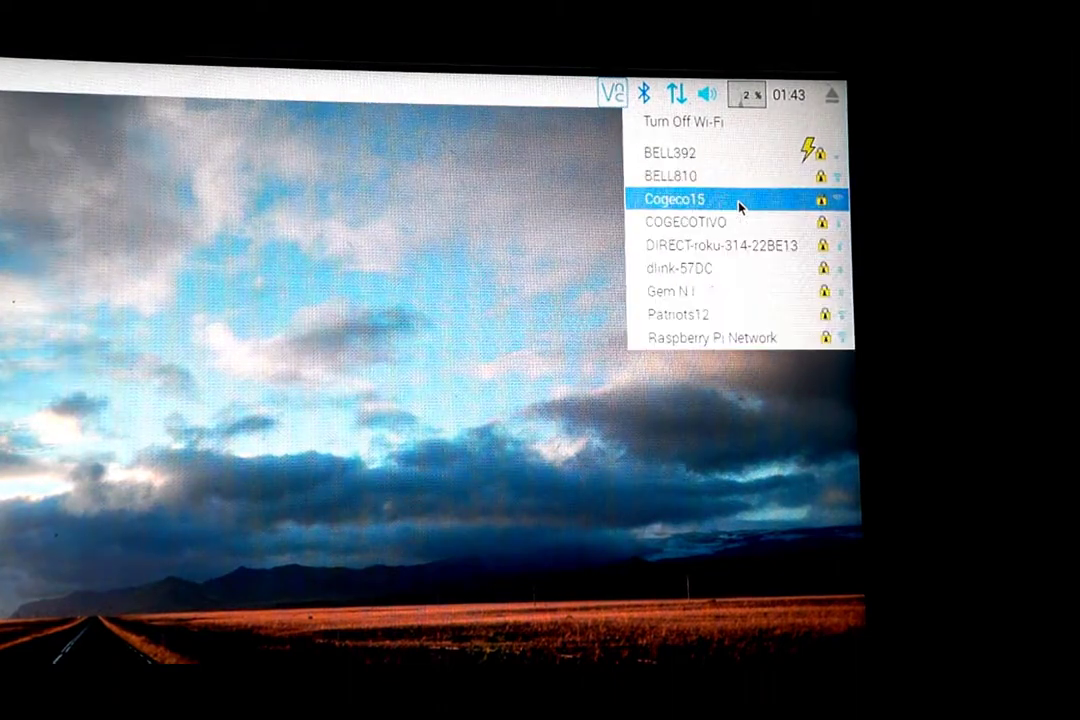
{"action": "left_click", "coordinate": [680, 313]}
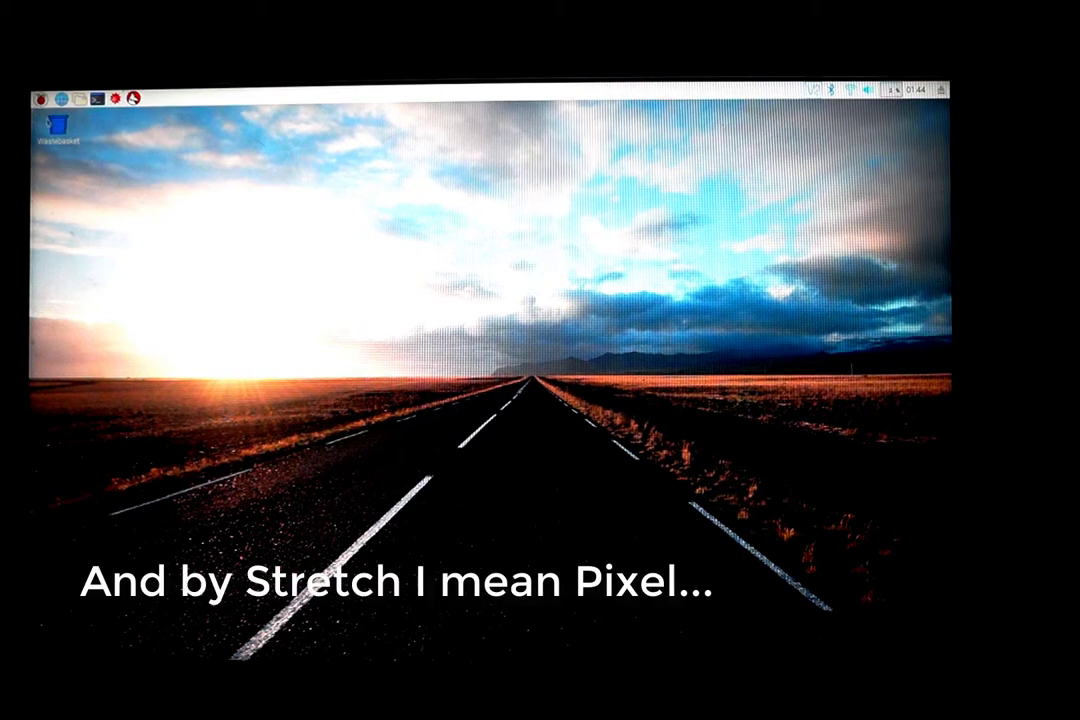
Expand the Raspberry menu's Internet submenu showing Chromium, Claws Mail and The MagPi
{"action": "left_click", "coordinate": [44, 97]}
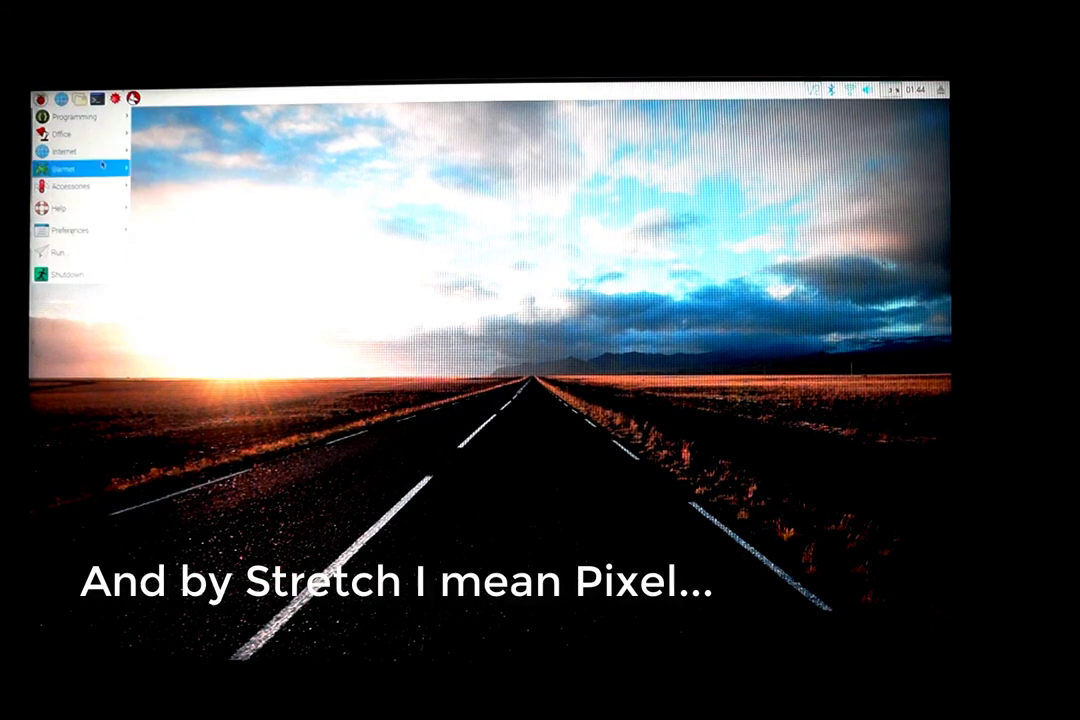
{"action": "left_click", "coordinate": [68, 152]}
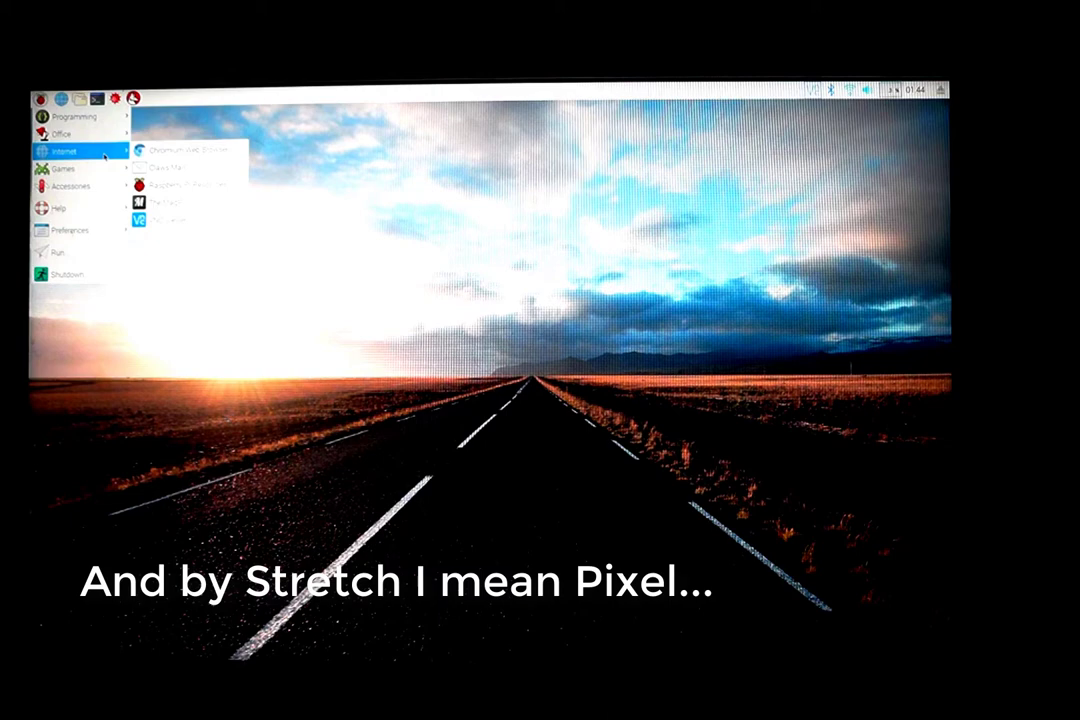
{"action": "mouse_move", "coordinate": [185, 184]}
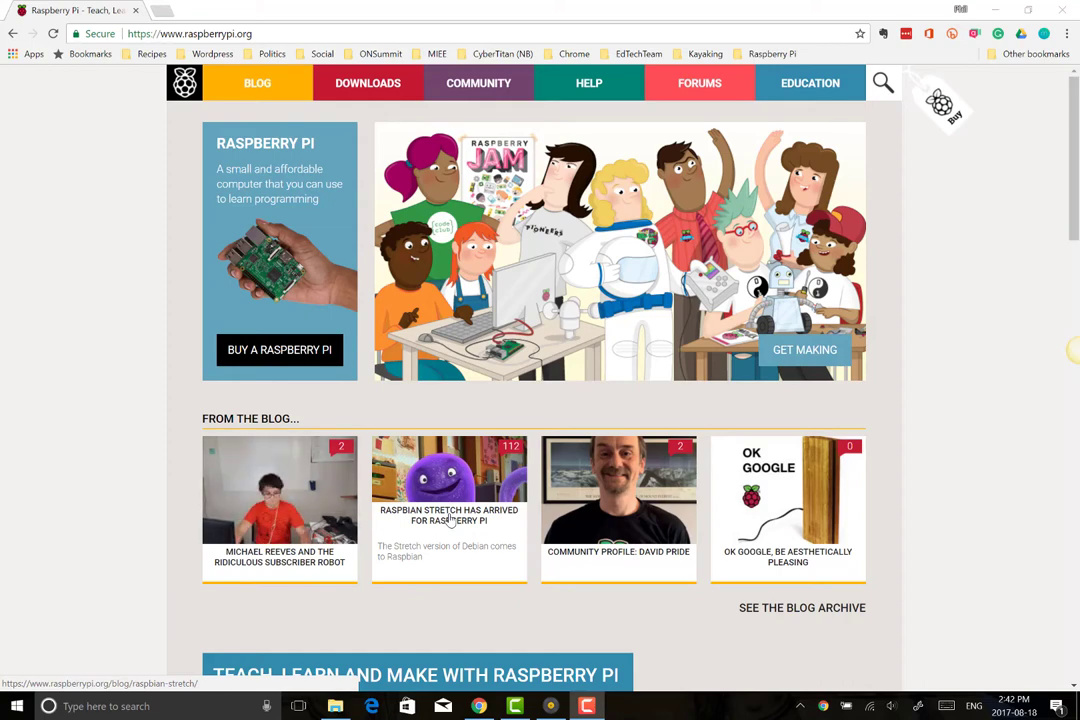
Open the 'Raspbian Stretch has arrived for Raspberry Pi' post and scroll to its apt-get upgrade instructions
{"action": "left_click", "coordinate": [448, 515]}
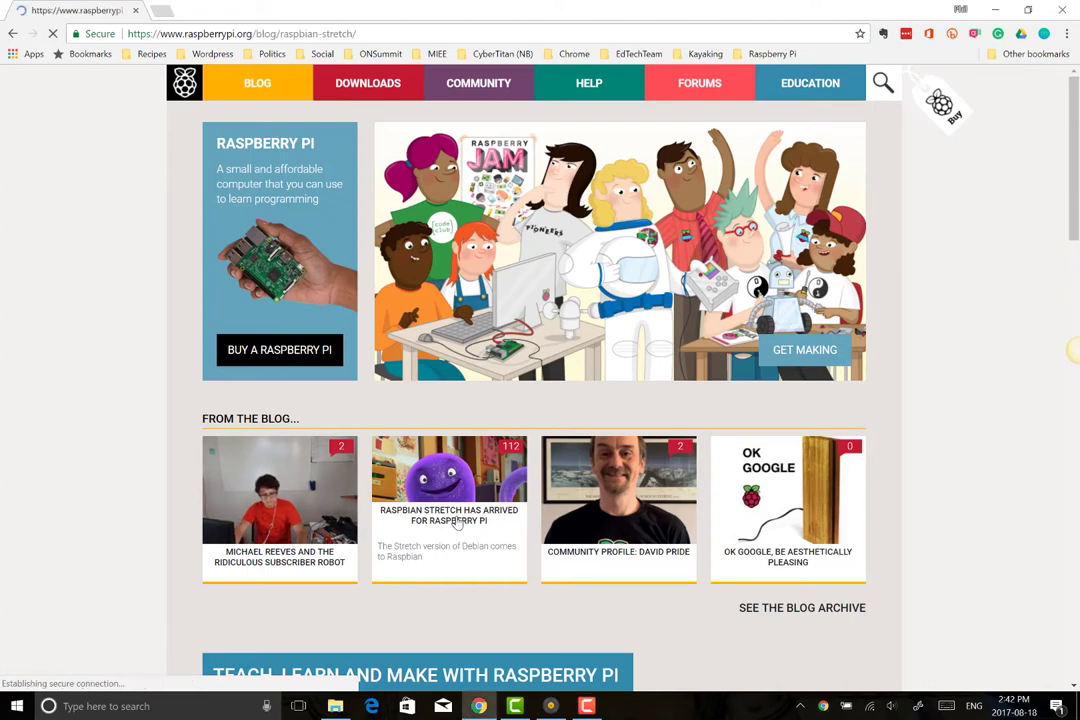
{"action": "left_click", "coordinate": [448, 515]}
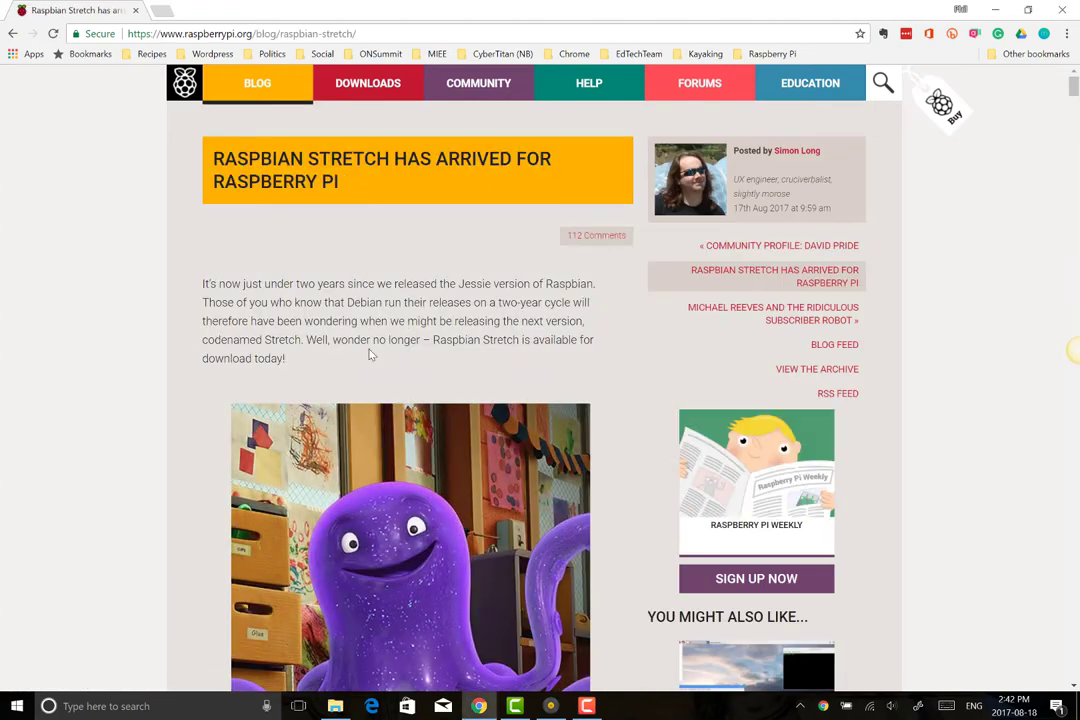
{"action": "scroll", "scroll_direction": "down", "scroll_amount": 3}
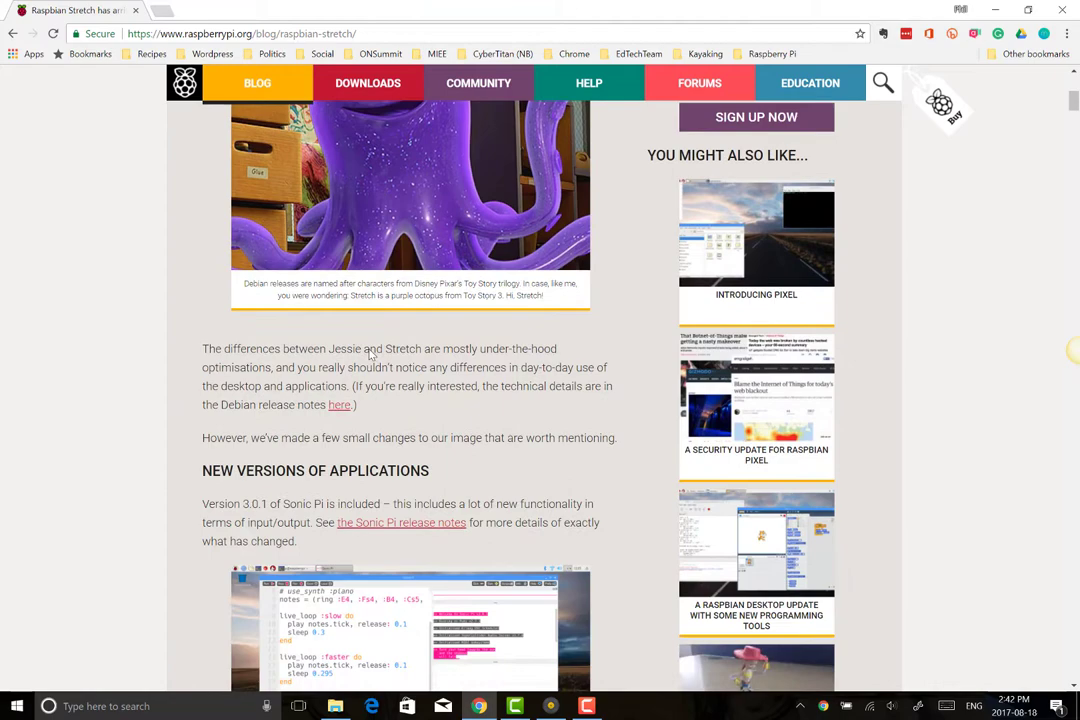
{"action": "scroll", "scroll_direction": "down", "scroll_amount": 3}
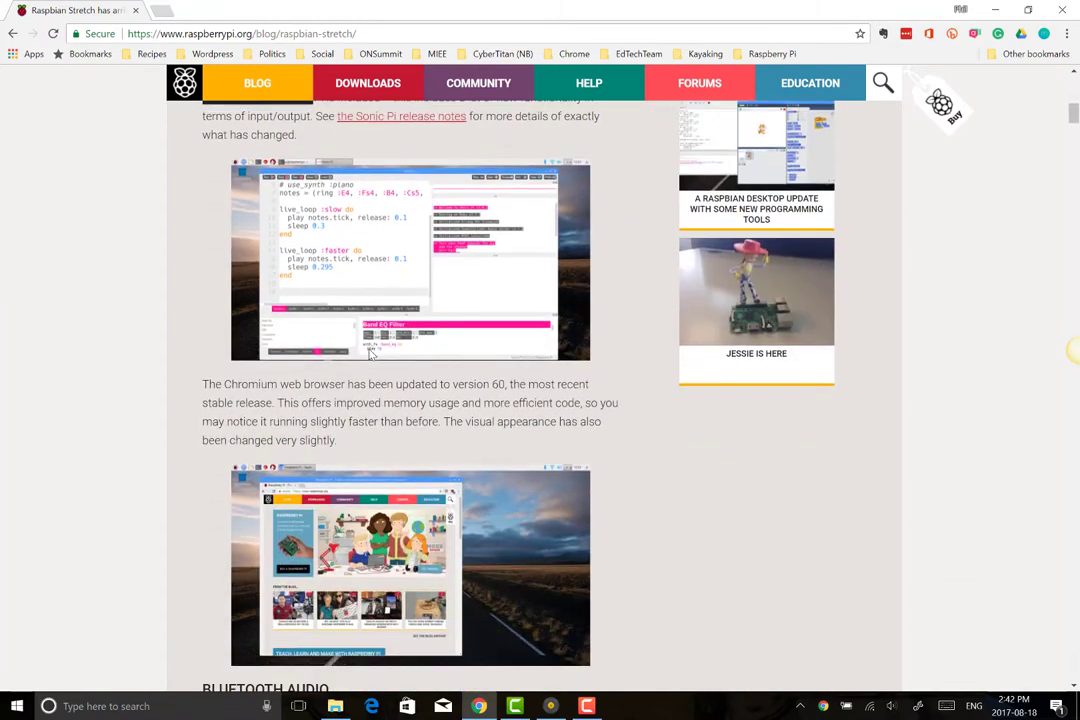
{"action": "scroll", "scroll_direction": "down", "scroll_amount": 3}
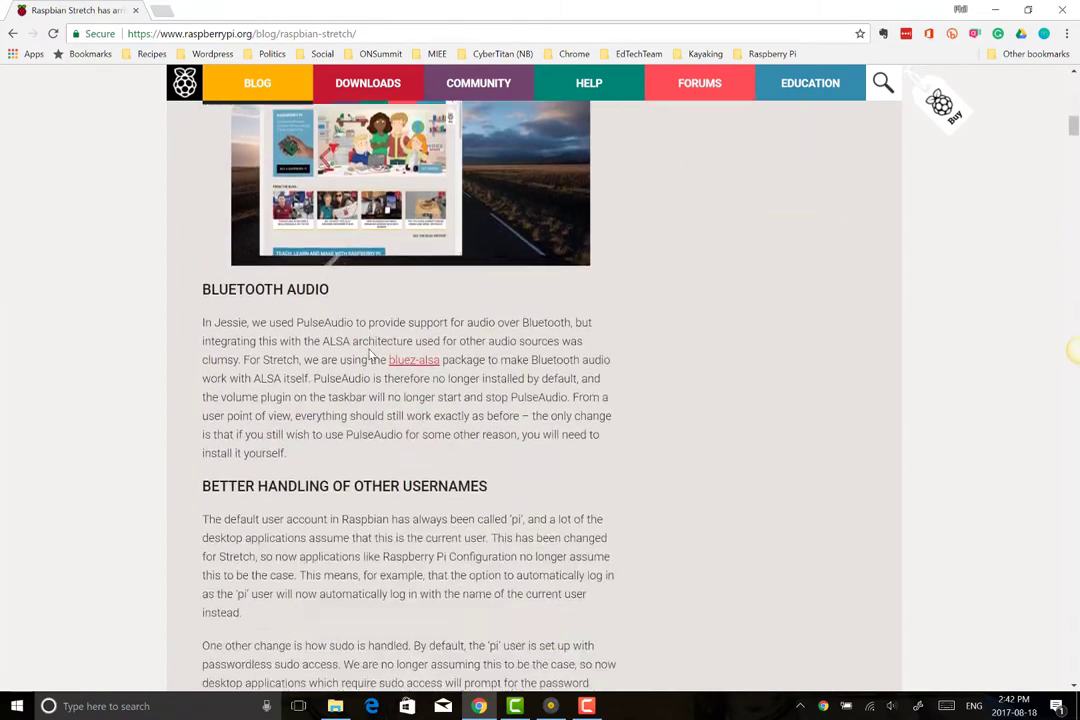
{"action": "scroll", "scroll_direction": "down", "scroll_amount": 3}
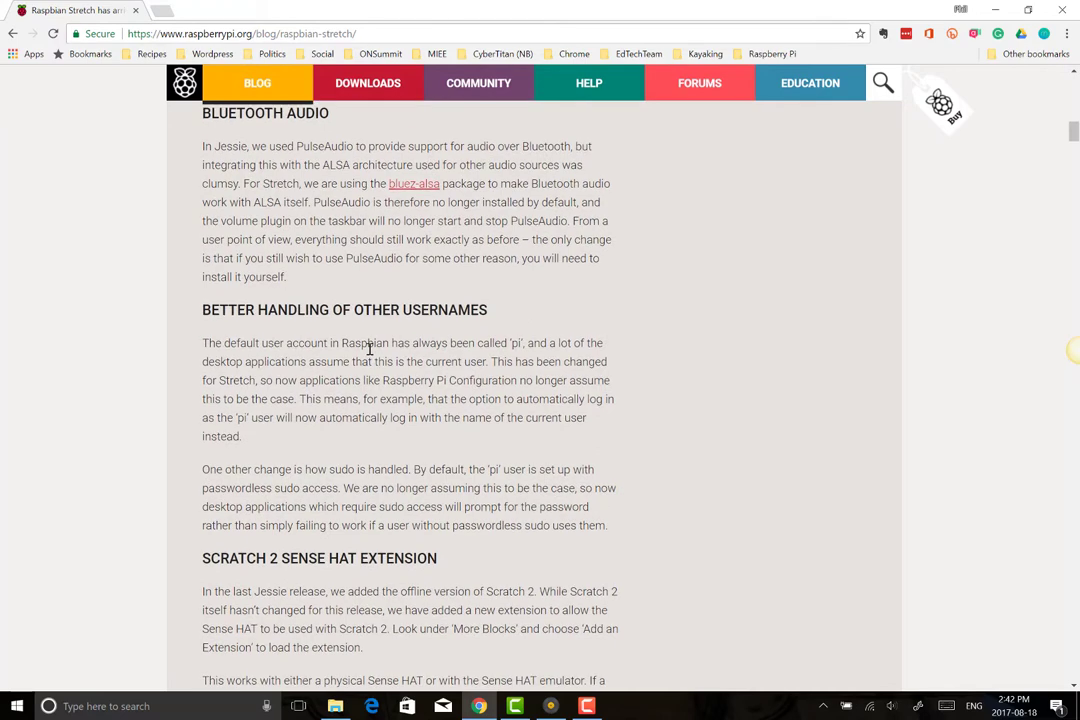
{"action": "scroll", "scroll_direction": "down", "scroll_amount": 3}
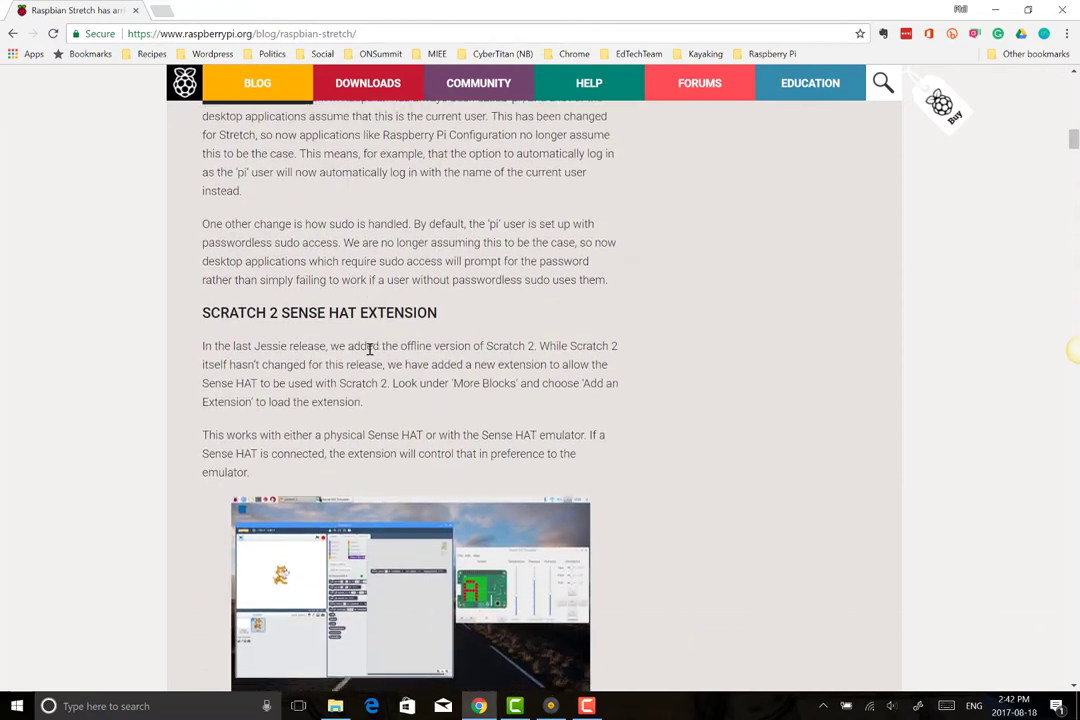
{"action": "scroll", "scroll_direction": "down", "scroll_amount": 3}
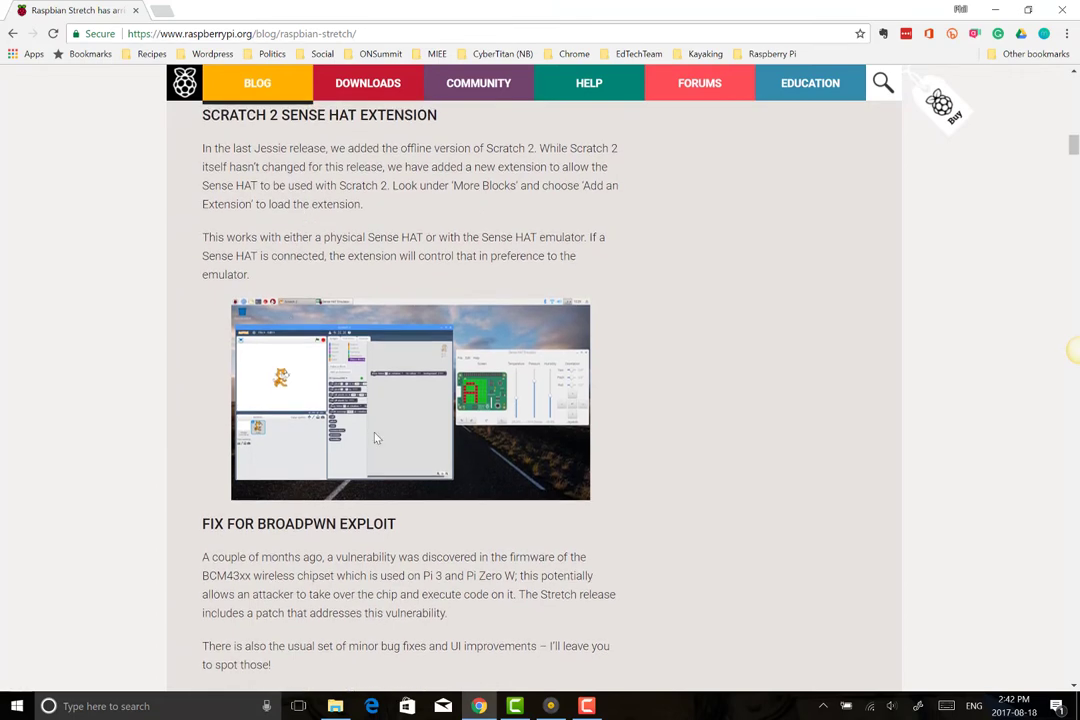
{"action": "scroll", "scroll_direction": "down", "scroll_amount": 3}
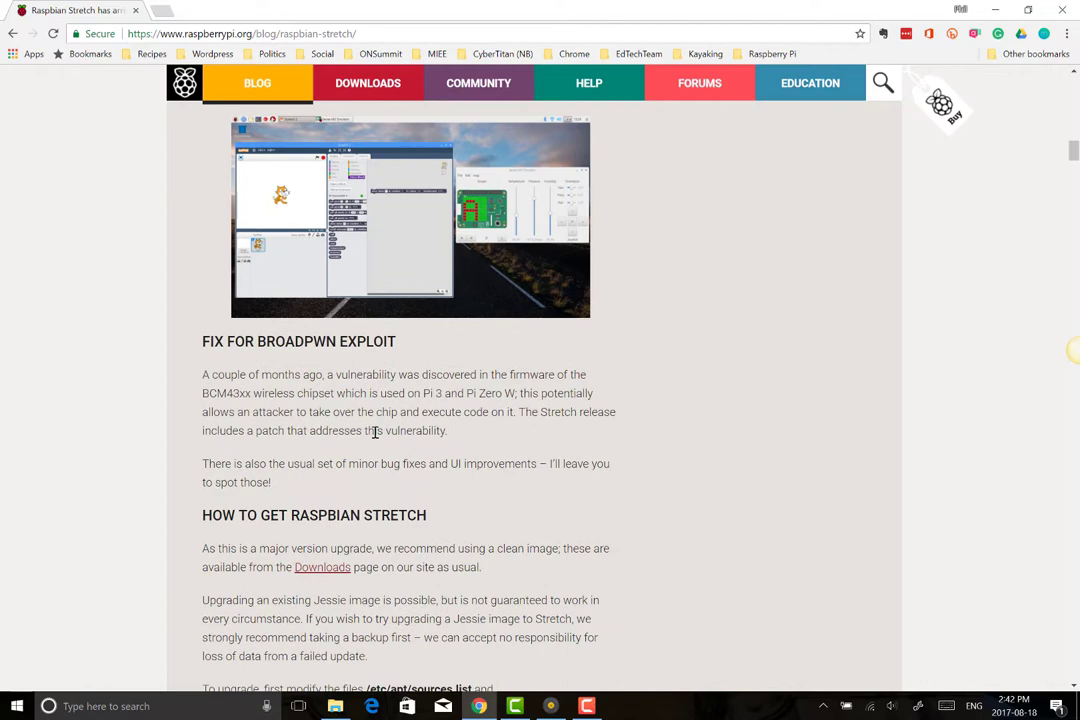
{"action": "scroll", "scroll_direction": "down", "scroll_amount": 3}
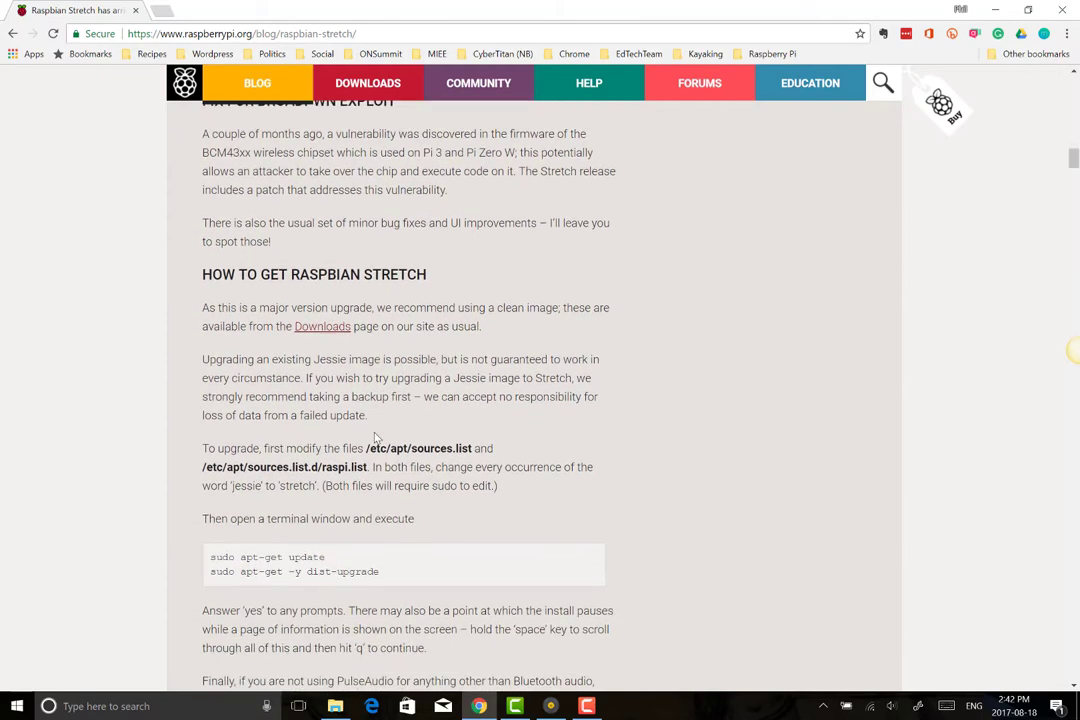
{"action": "scroll", "scroll_direction": "down", "scroll_amount": 3}
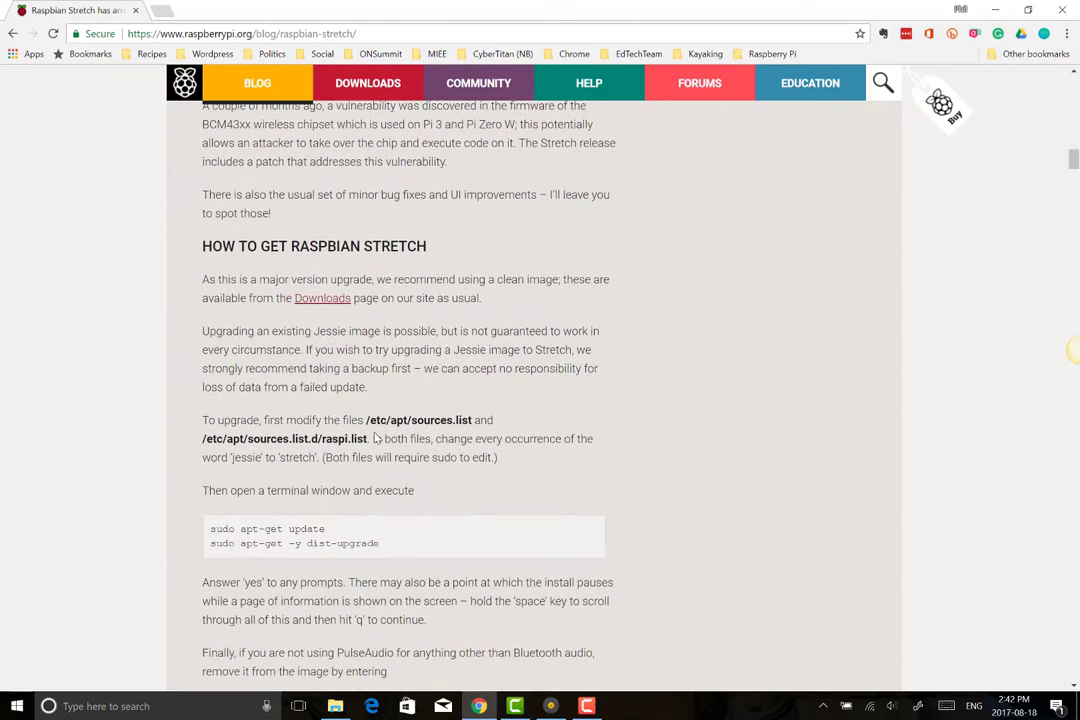
{"action": "scroll", "scroll_direction": "down", "scroll_amount": 3}
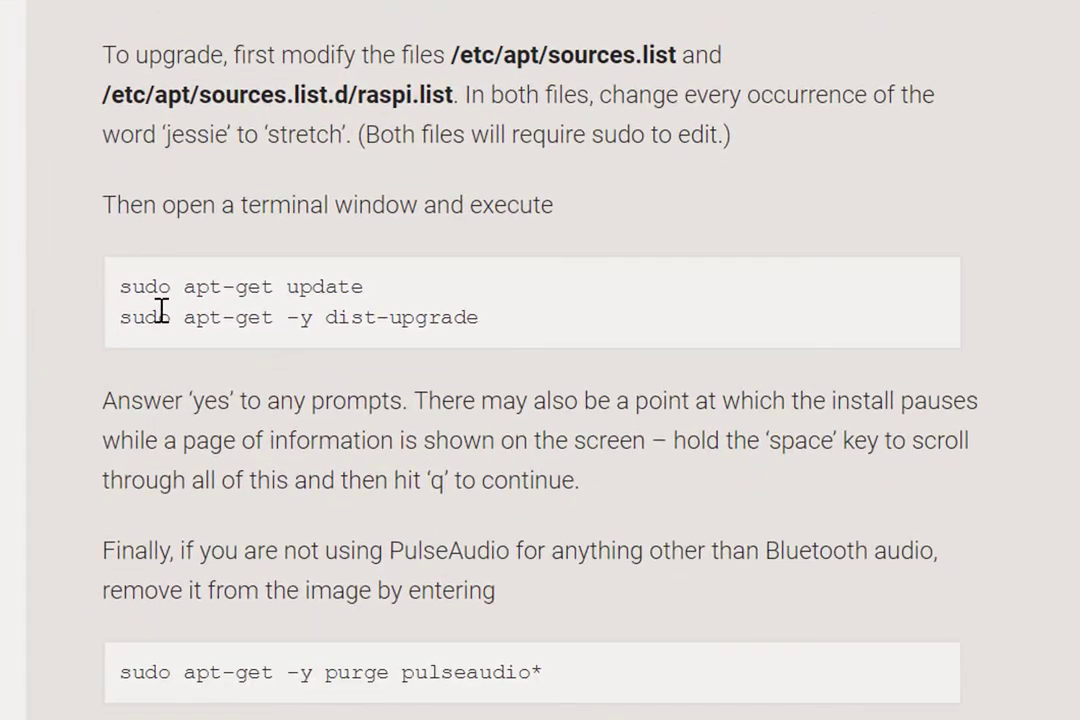
{"action": "mouse_move", "coordinate": [385, 302]}
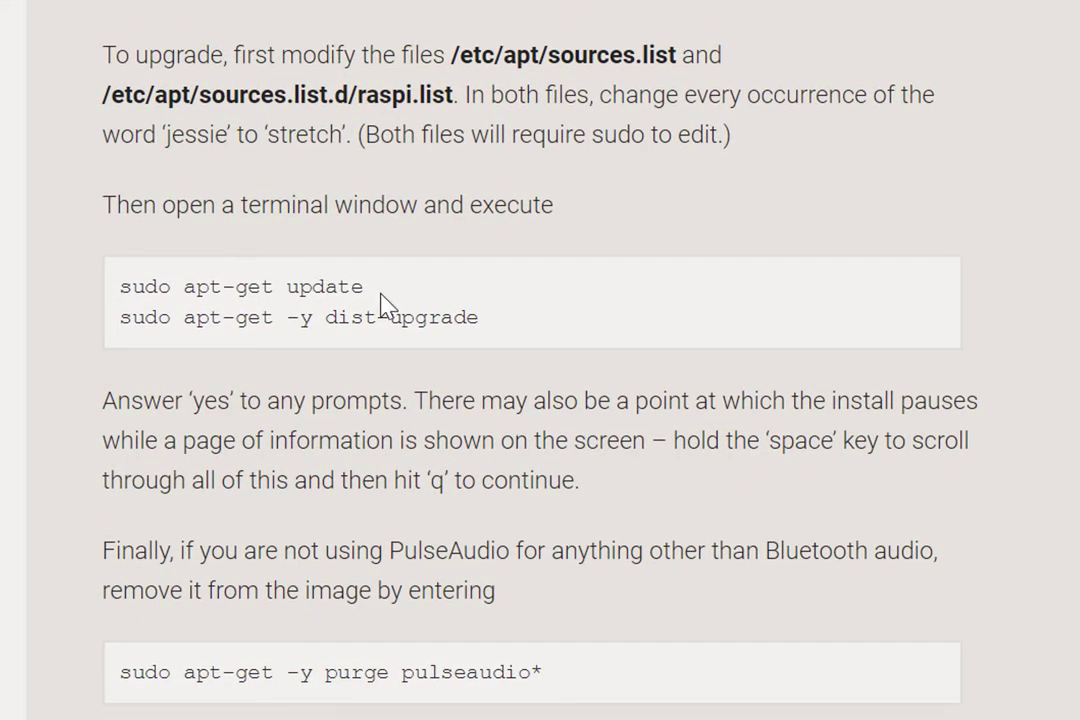
{"action": "scroll", "scroll_direction": "down", "scroll_amount": 3}
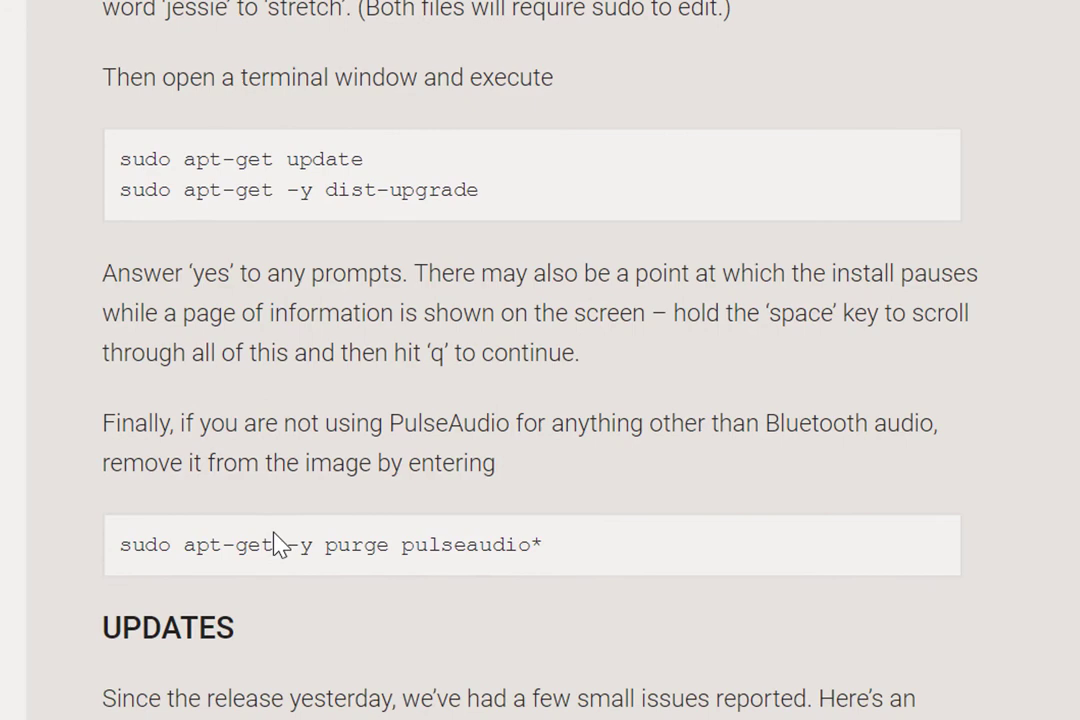
{"action": "scroll", "scroll_direction": "down", "scroll_amount": 3}
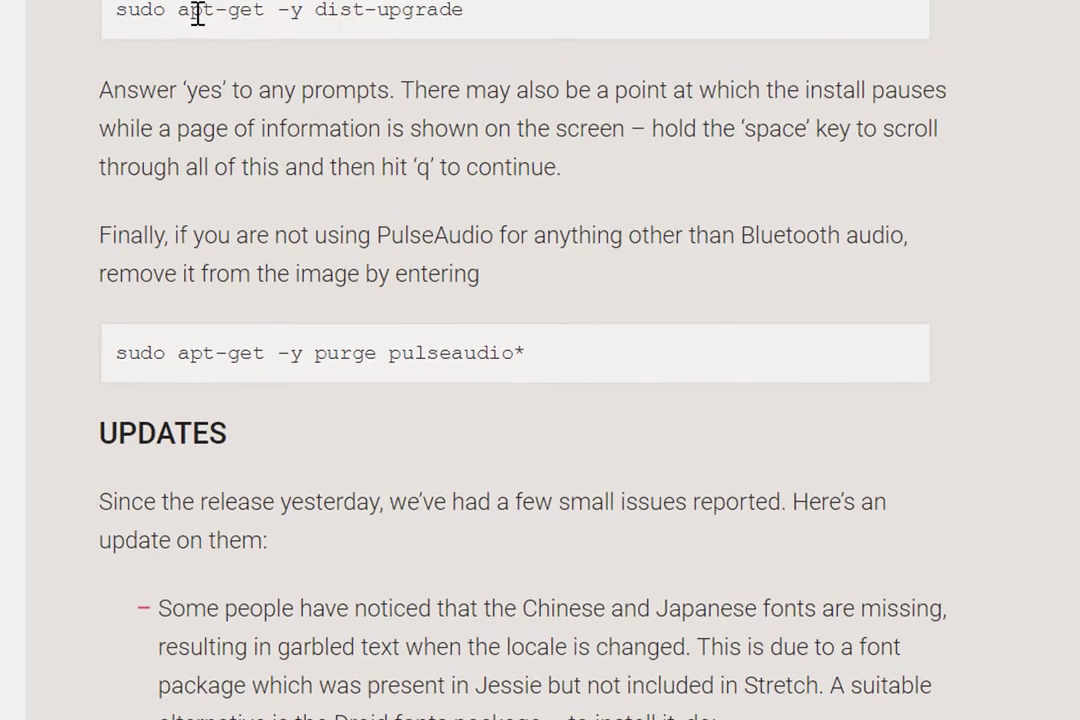
{"action": "scroll", "scroll_direction": "down", "scroll_amount": 3}
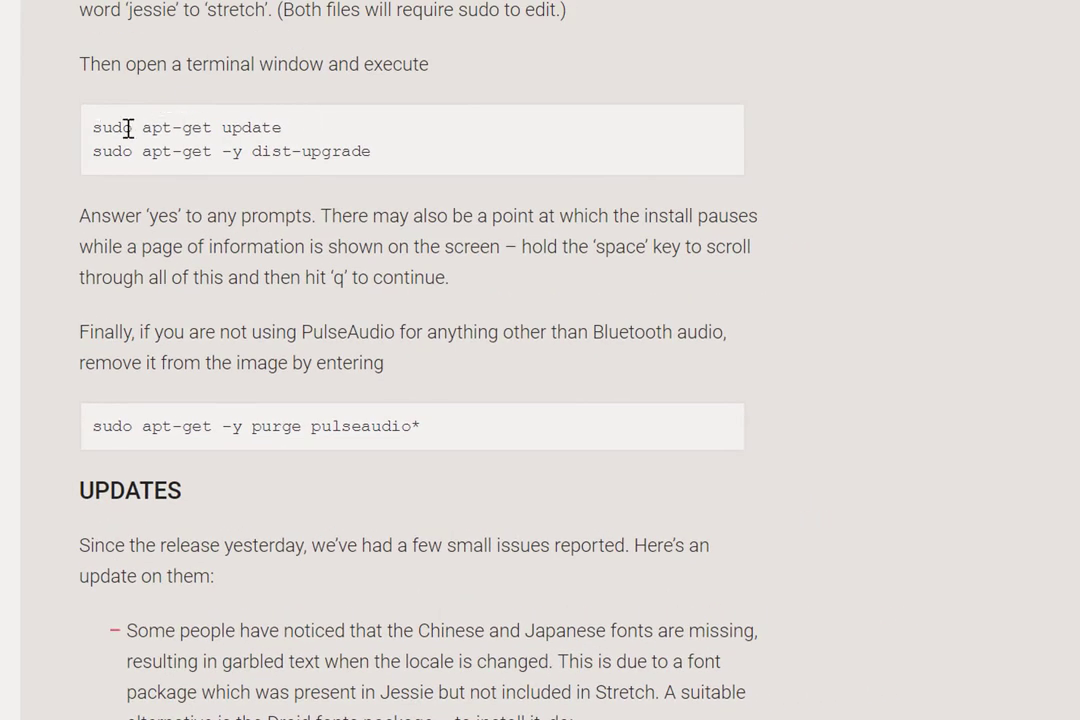
{"action": "mouse_move", "coordinate": [246, 137]}
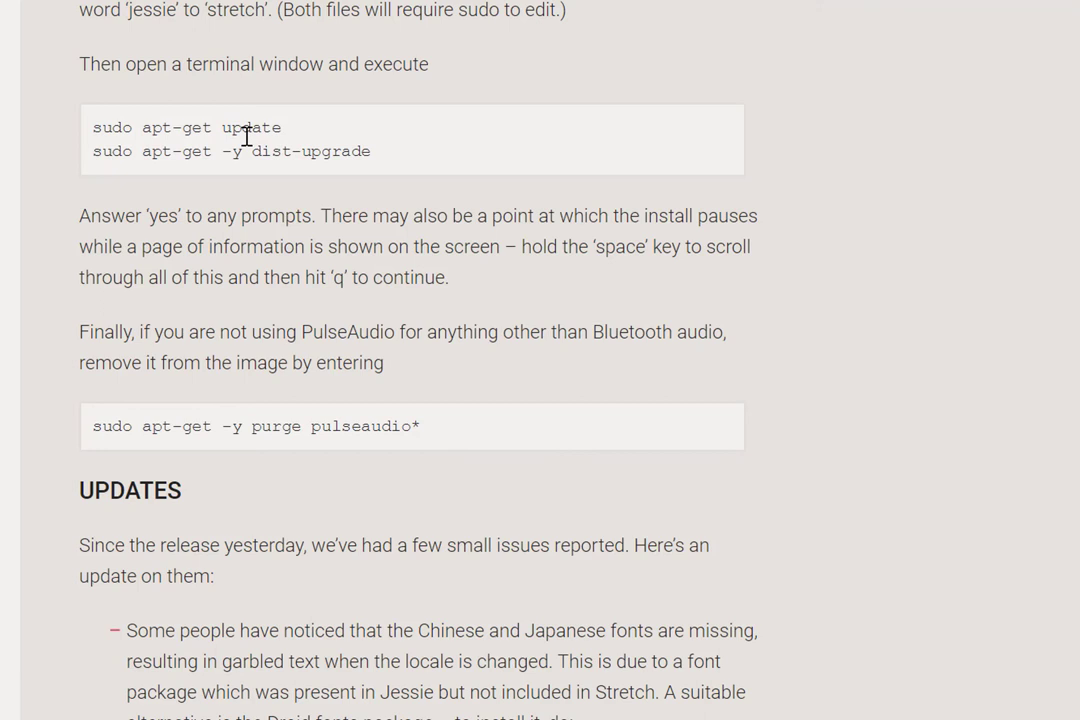
{"action": "mouse_move", "coordinate": [306, 175]}
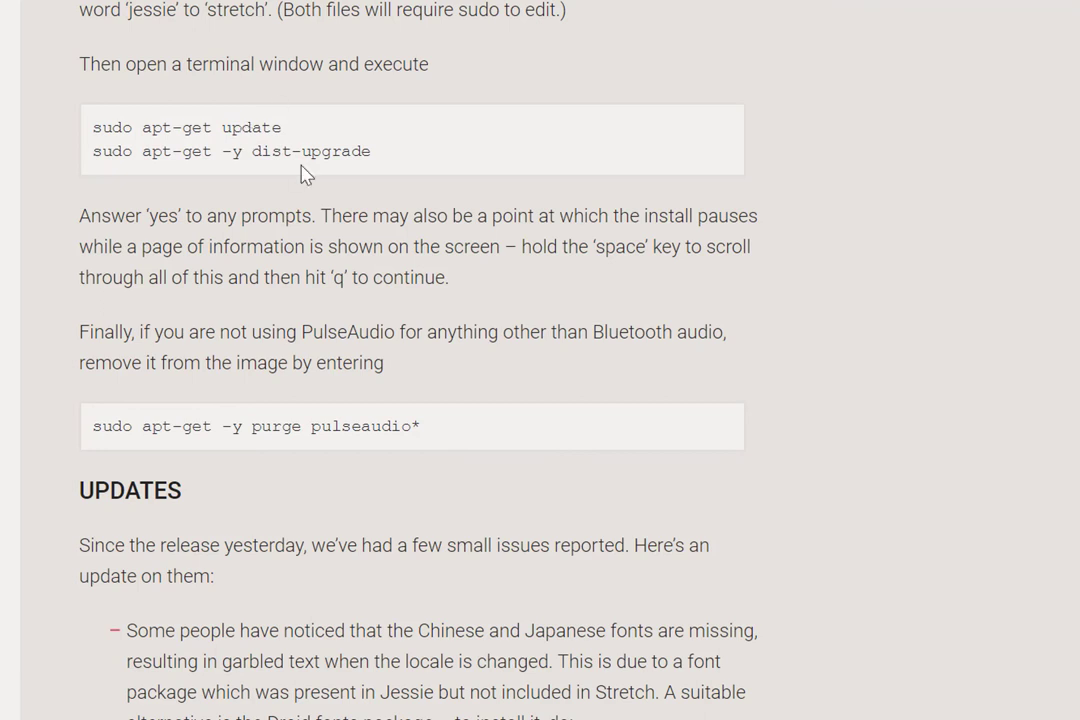